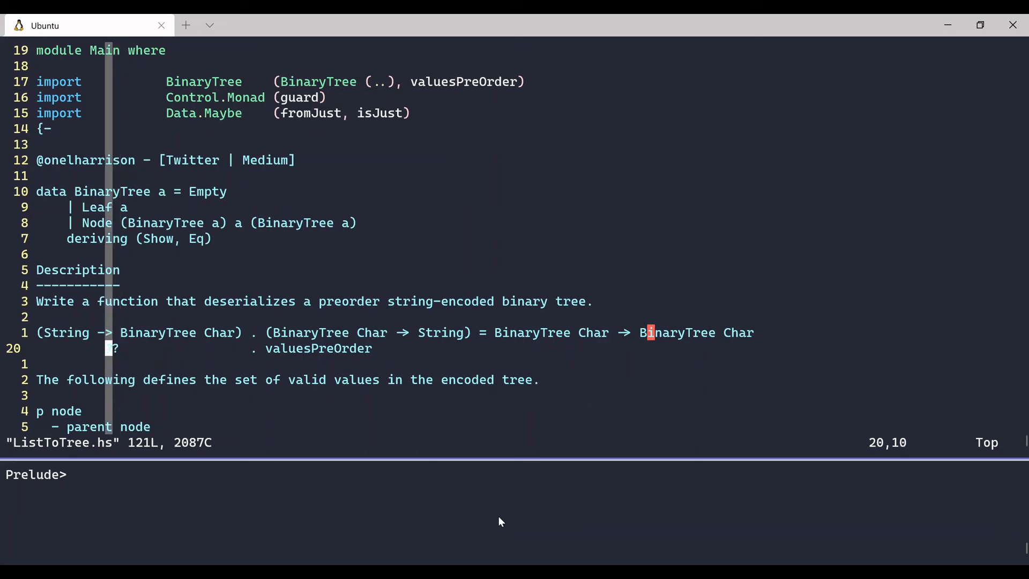
Step: Insert '??' placeholders on line 20 under the composed function type in the header comment
text(?)
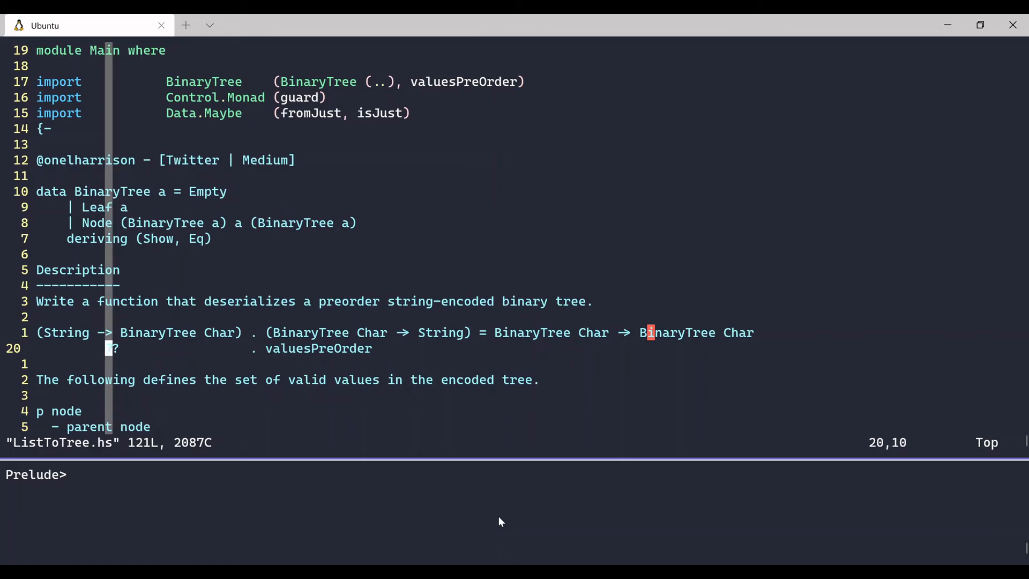
text(?)
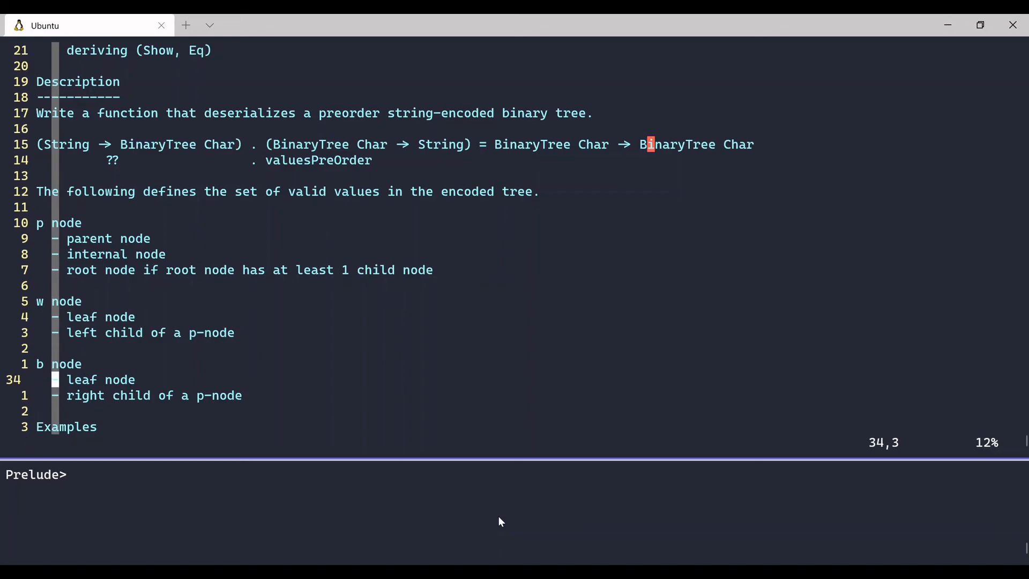
Step: Scroll past the p, w and b node definitions to the empty-input and Leaf 'w' examples
scroll(down, 3)
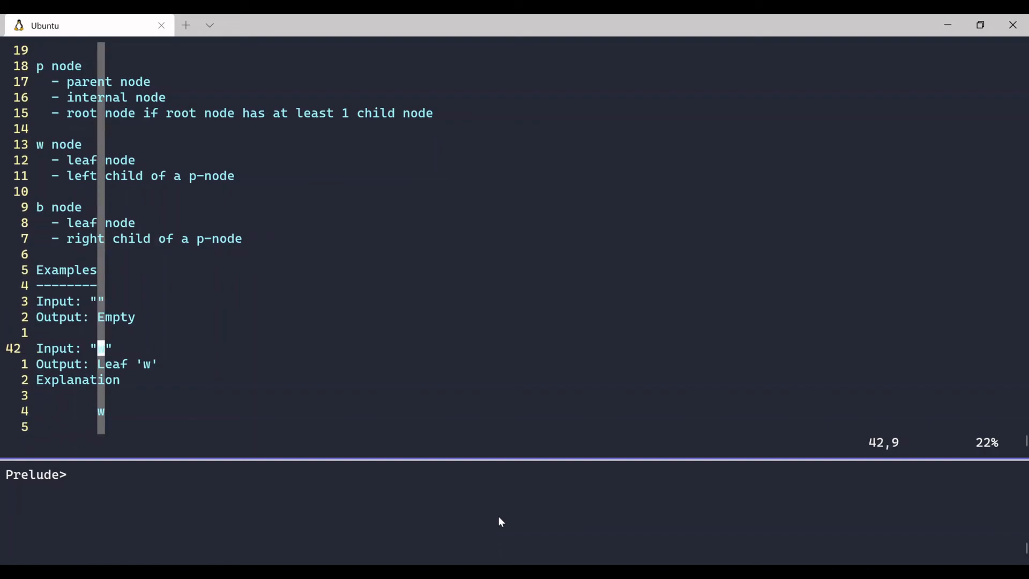
Step: Type the "pb", "pp" (invalid input) and "pwpwb" examples with outputs and tree diagrams
text(w)
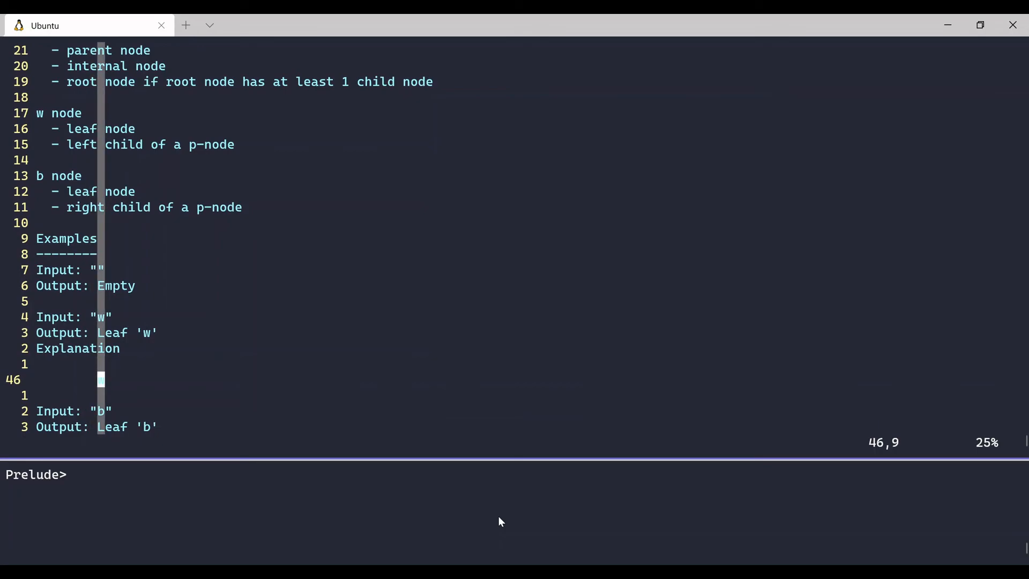
text(w   b)
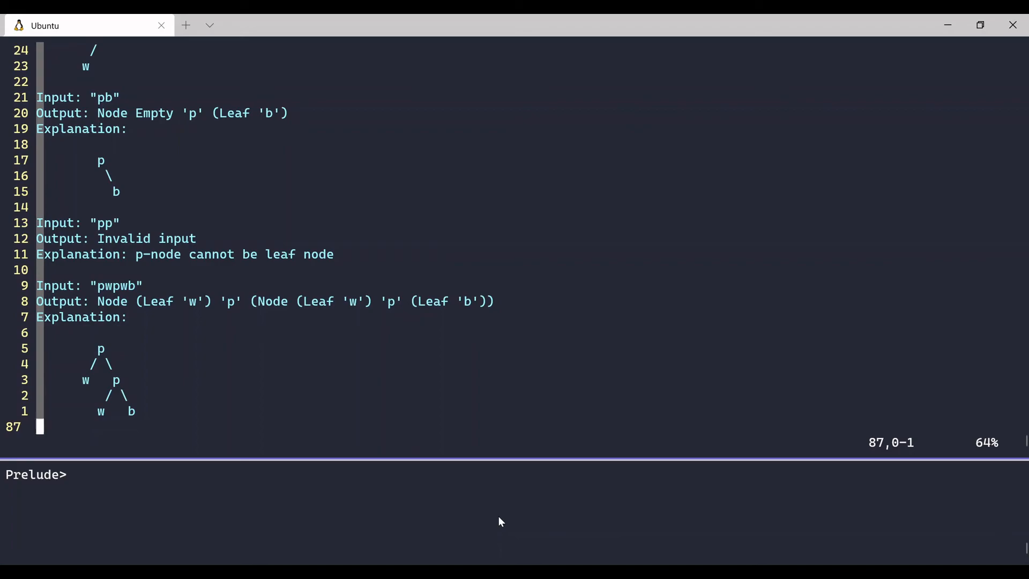
Step: Type the ppwb and pwppwb examples and the data BinaryTree declaration closing the comment
text(Input: "pwb")
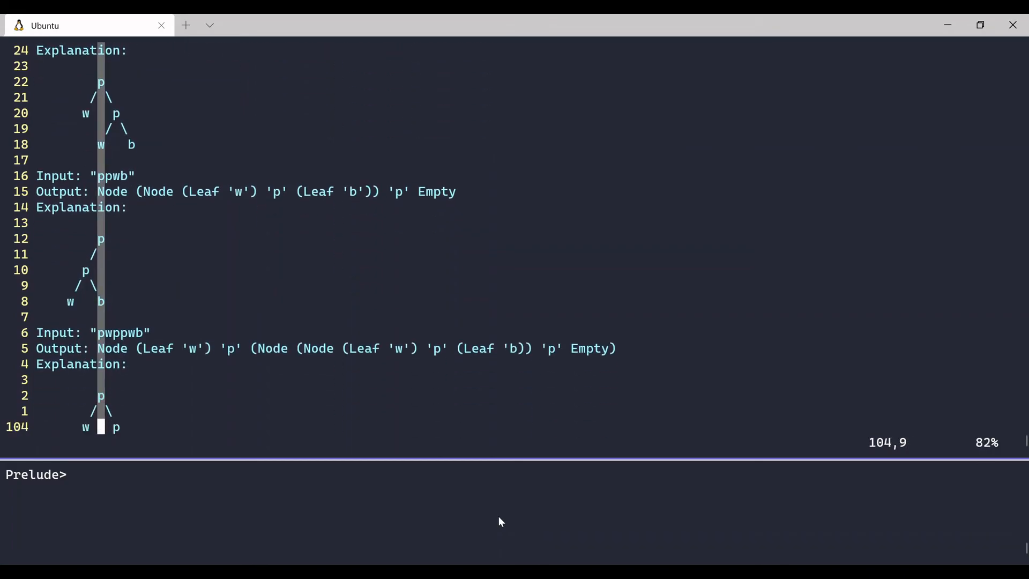
scroll(down, 3)
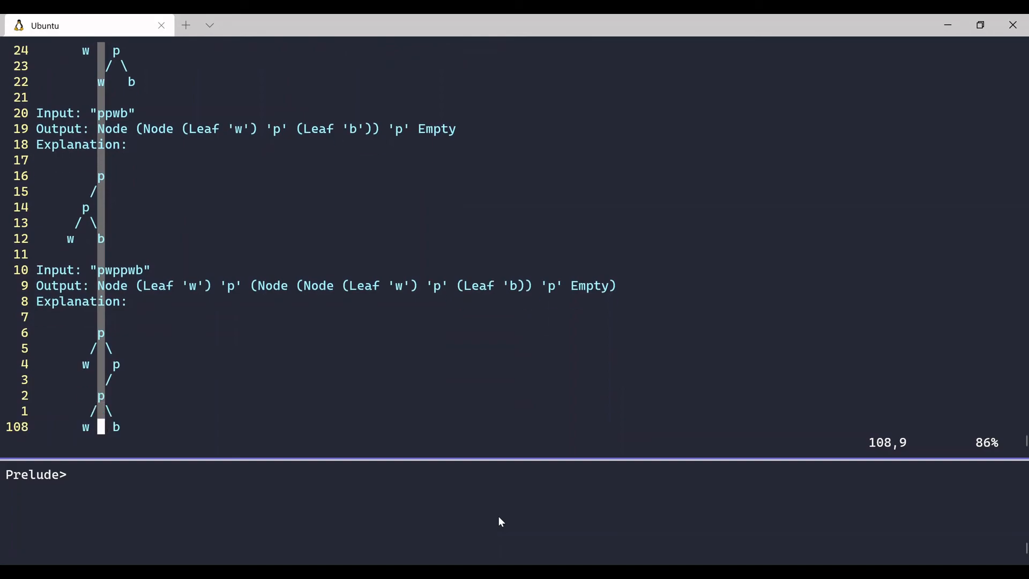
scroll(down, 3)
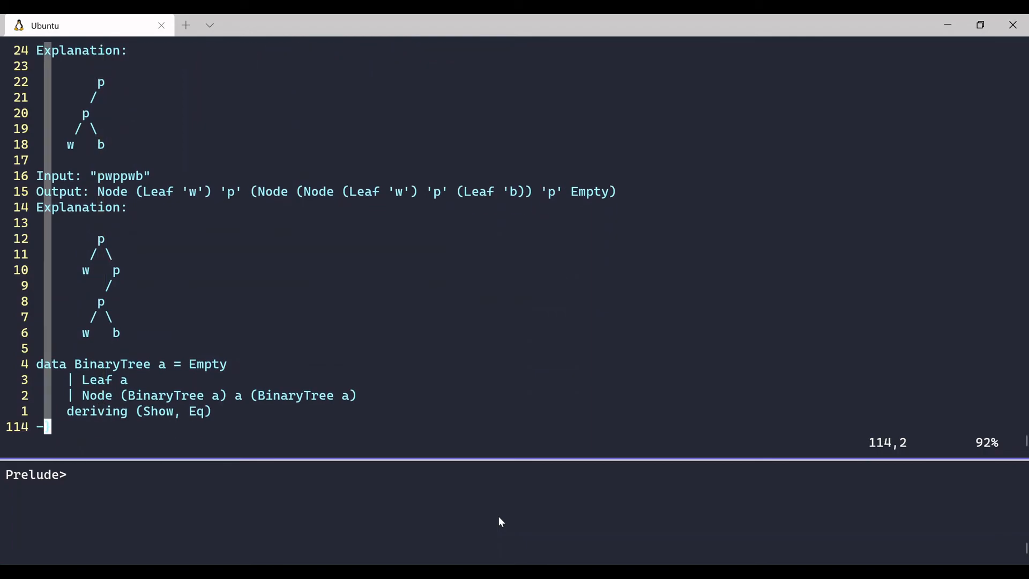
Step: Close the header comment block, leaving a blank line before the commented-out main
text(})
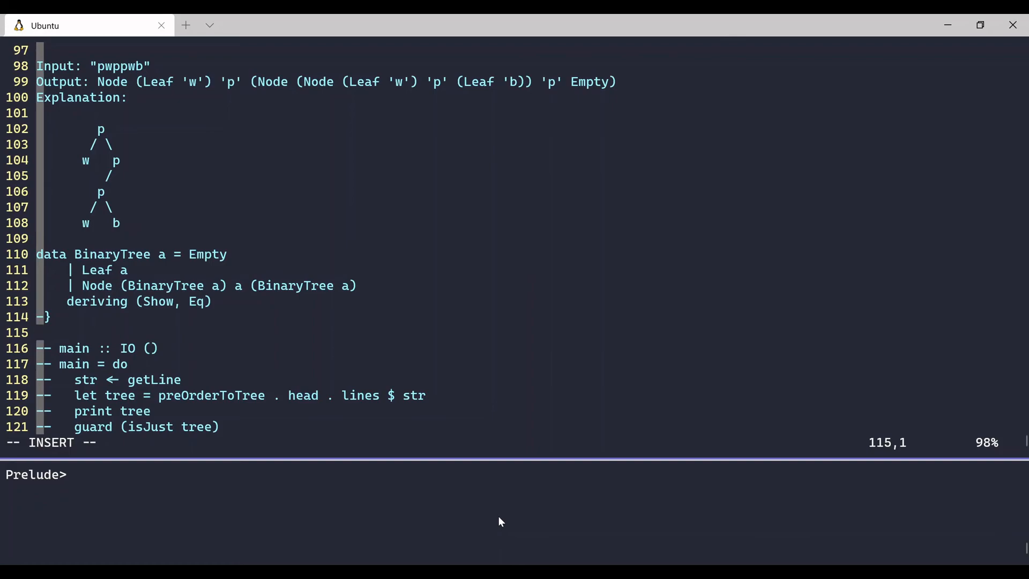
Step: Write the preOrderToTree :: String -> Maybe BinaryTree type signature
text(pro)
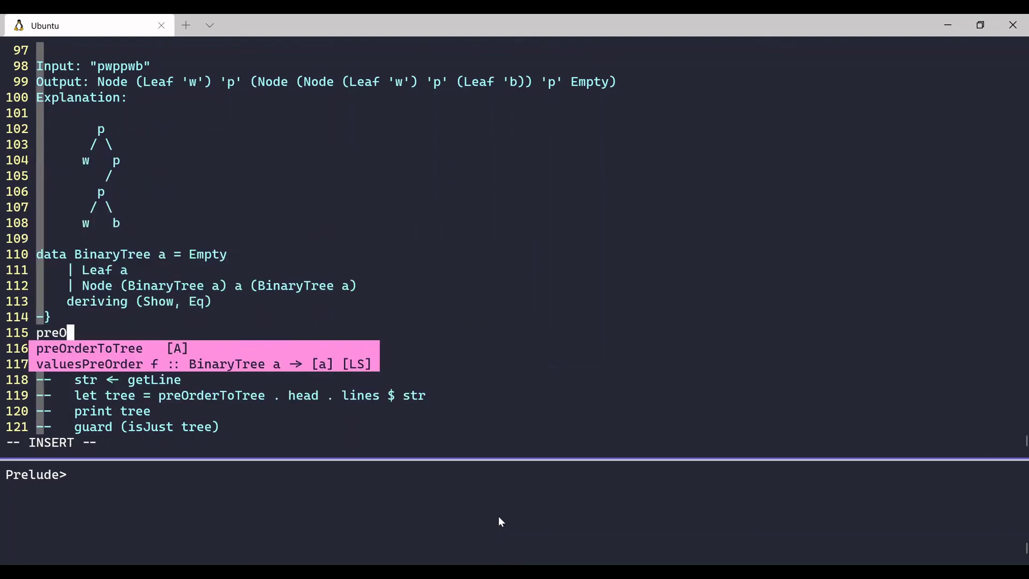
text(rder)
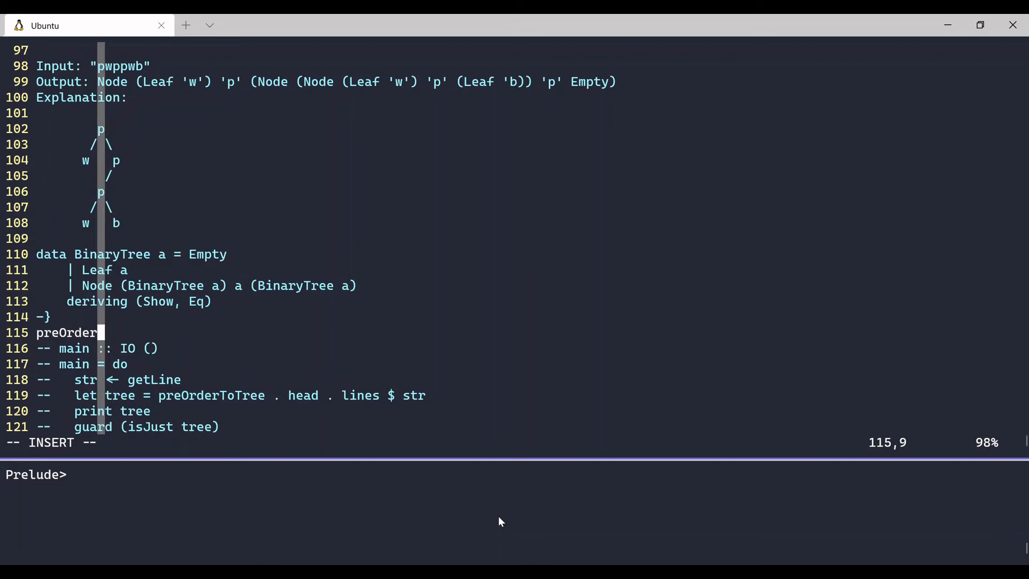
text(ToTree ::)
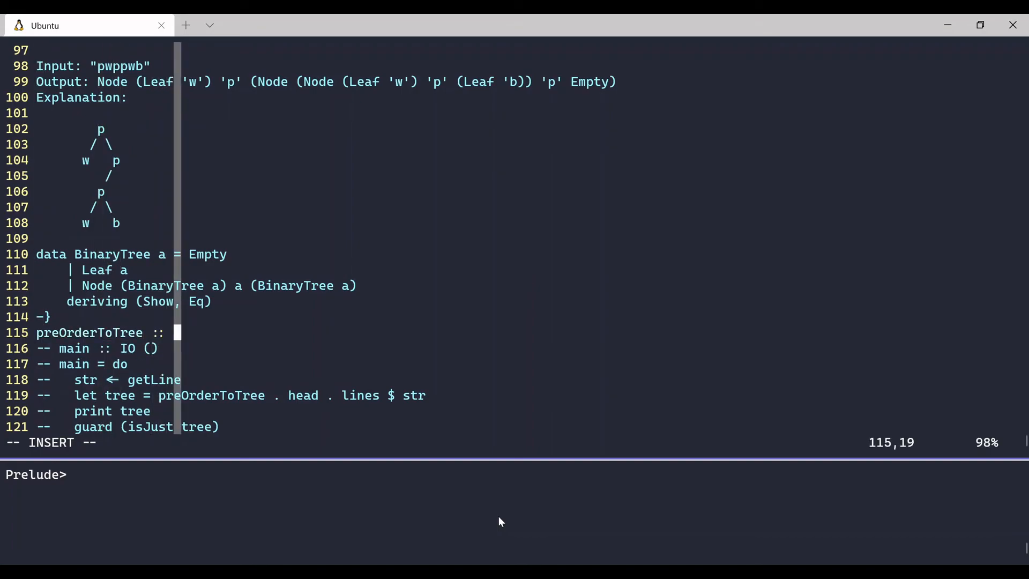
text(String ->)
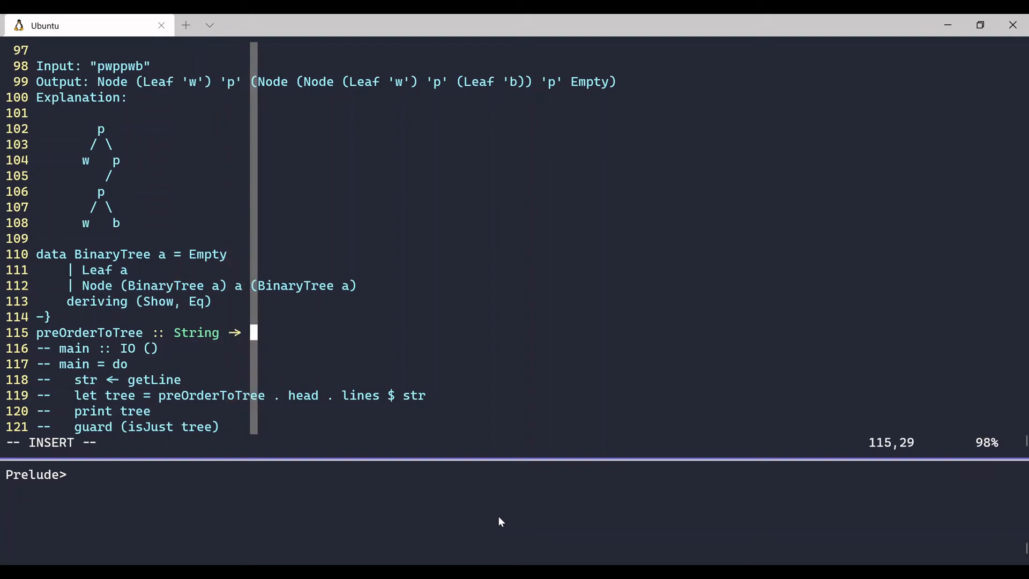
text(Mayb)
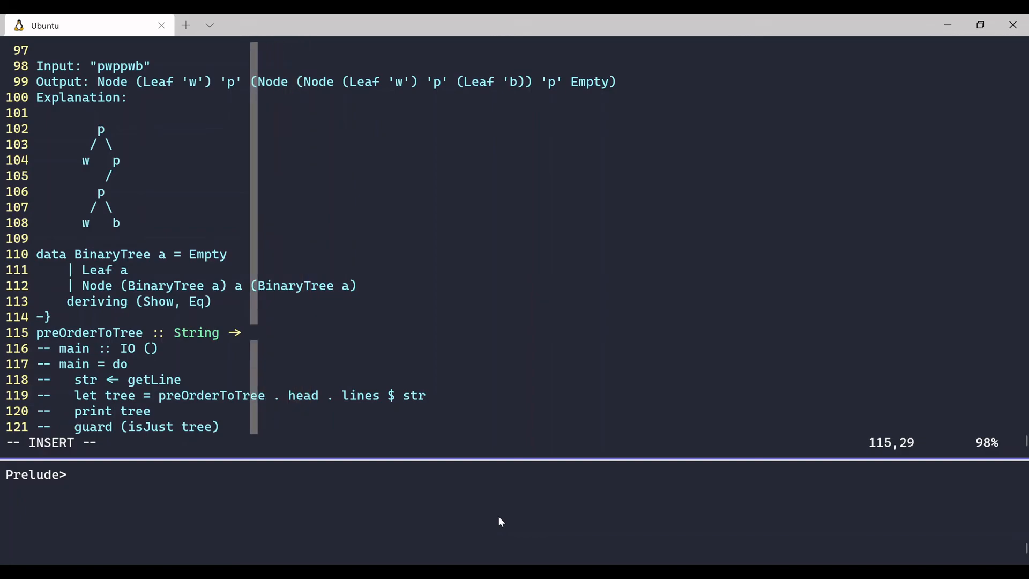
text(BinaryTree Char)
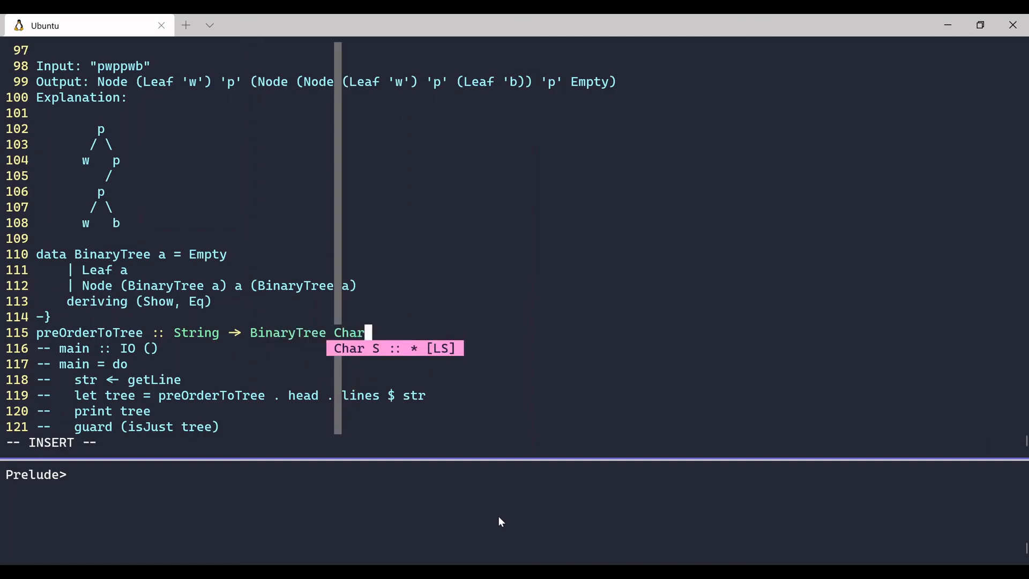
key(Escape)
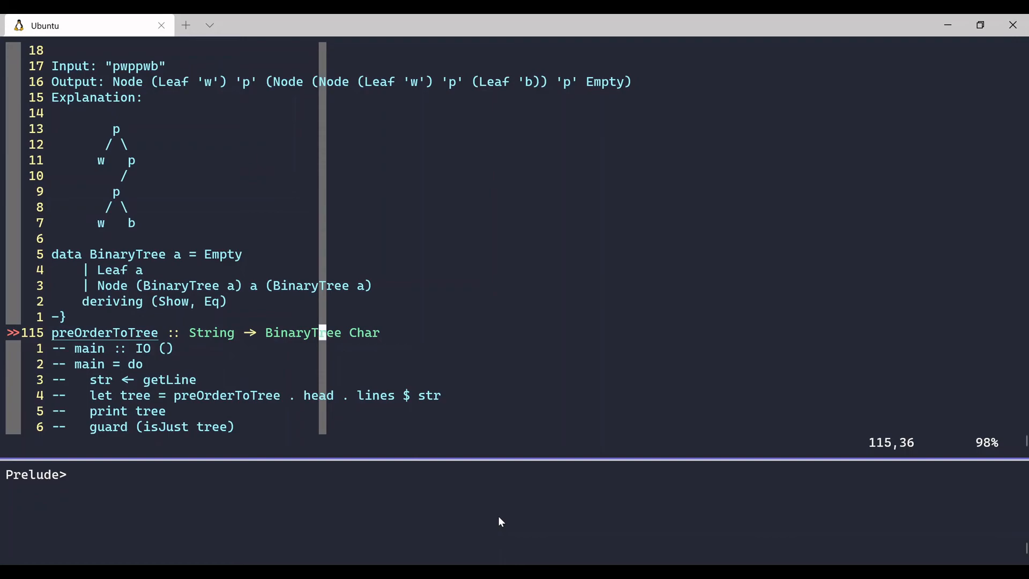
Step: Add the empty-string case preOrderToTree "" = Empty below the signature
key(o)
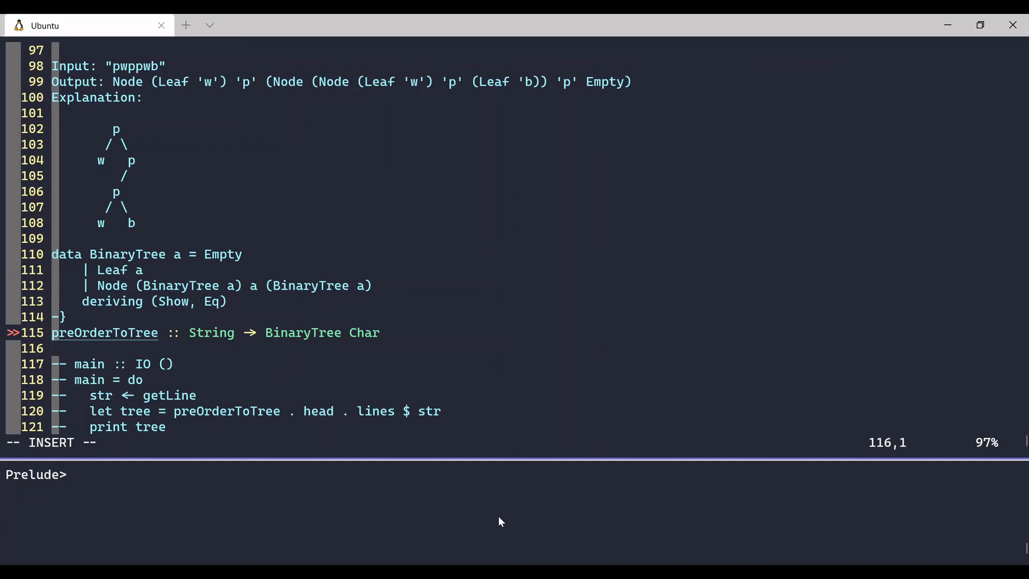
text(preOrderToTree)
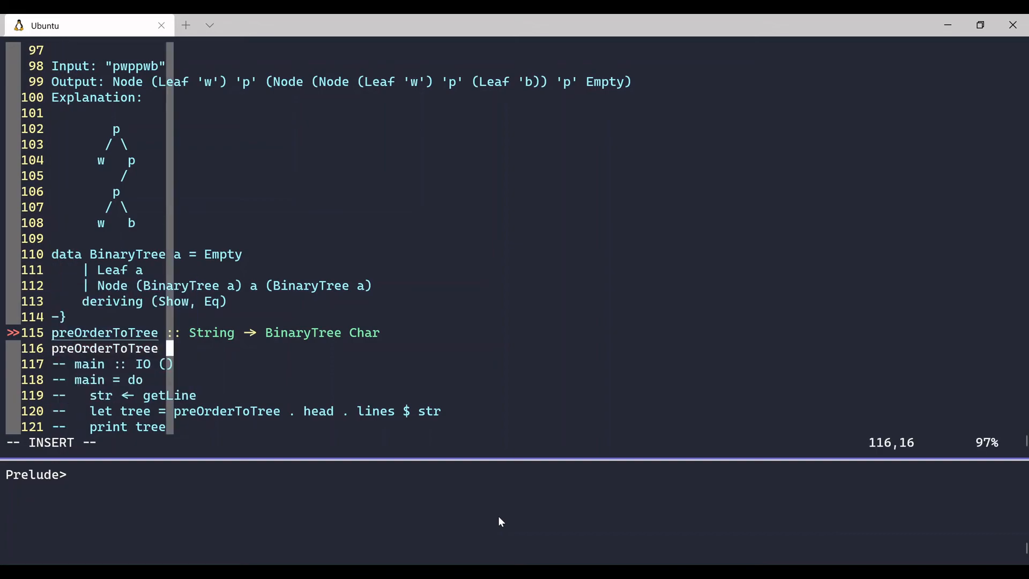
text("" =)
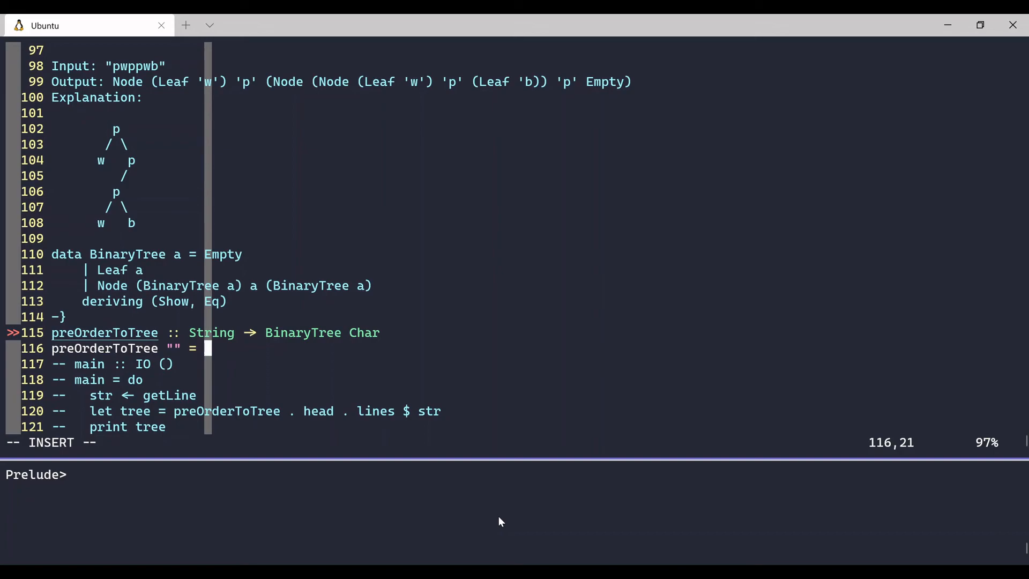
text(Empty)
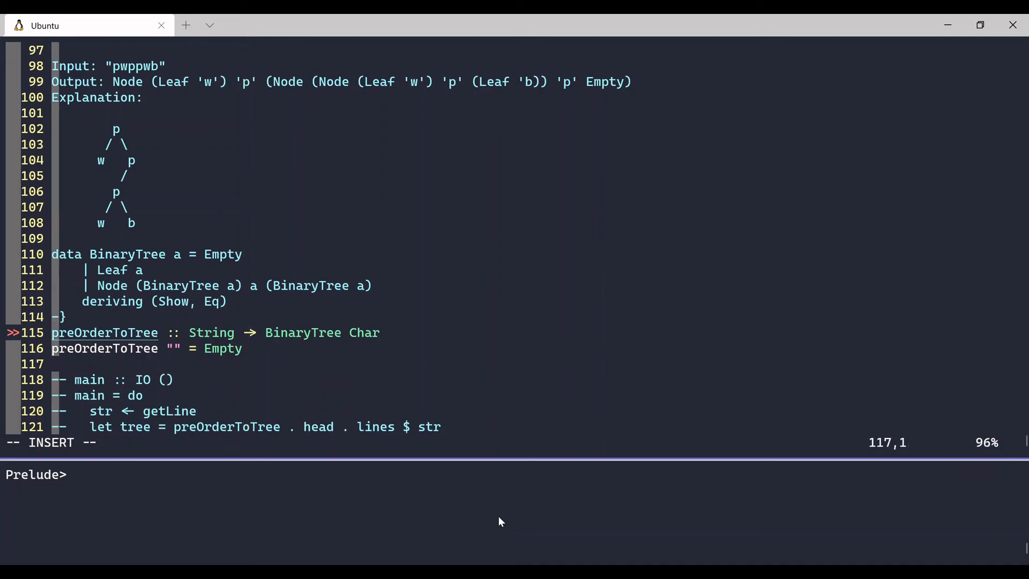
Step: Add the cases preOrderToTree "w" = Leaf 'w' and "b" = Leaf 'b'
text(preOrderToTree)
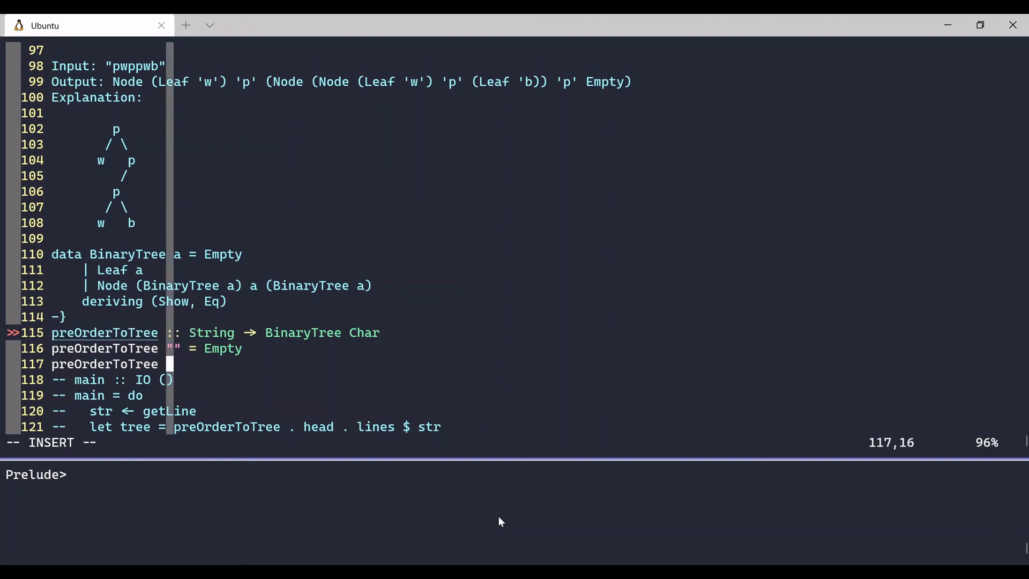
text("w")
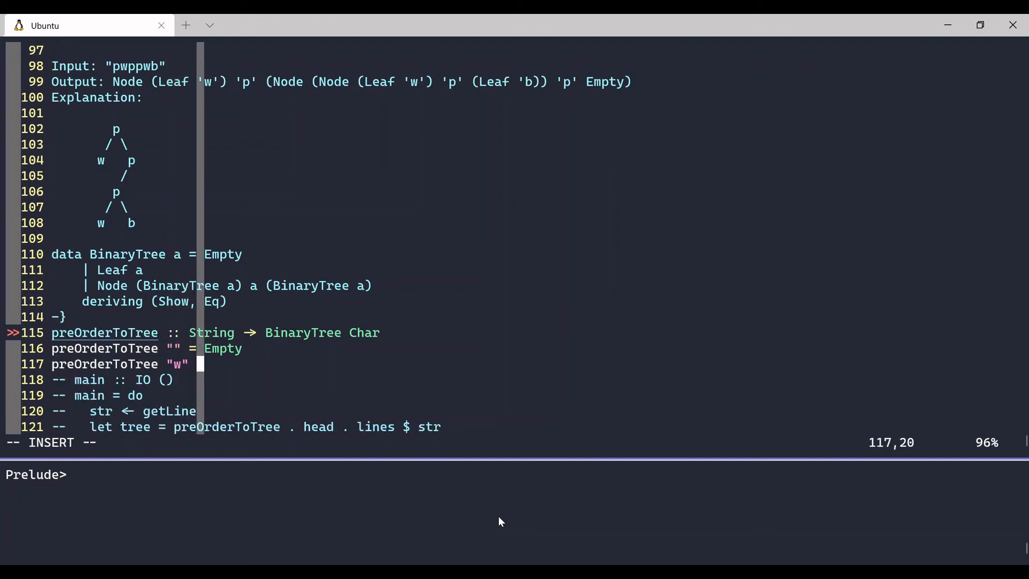
text(=)
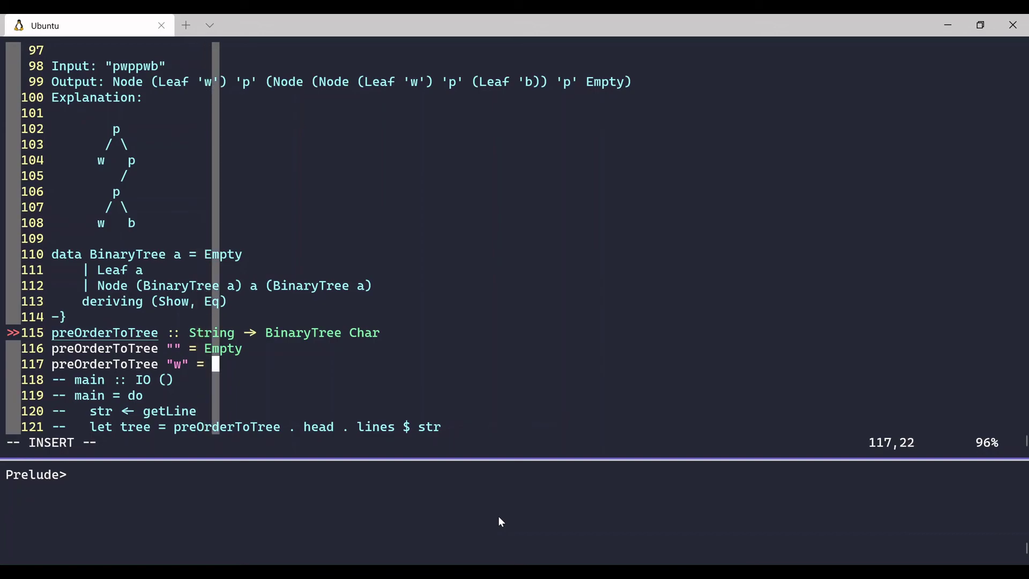
text(Leaf)
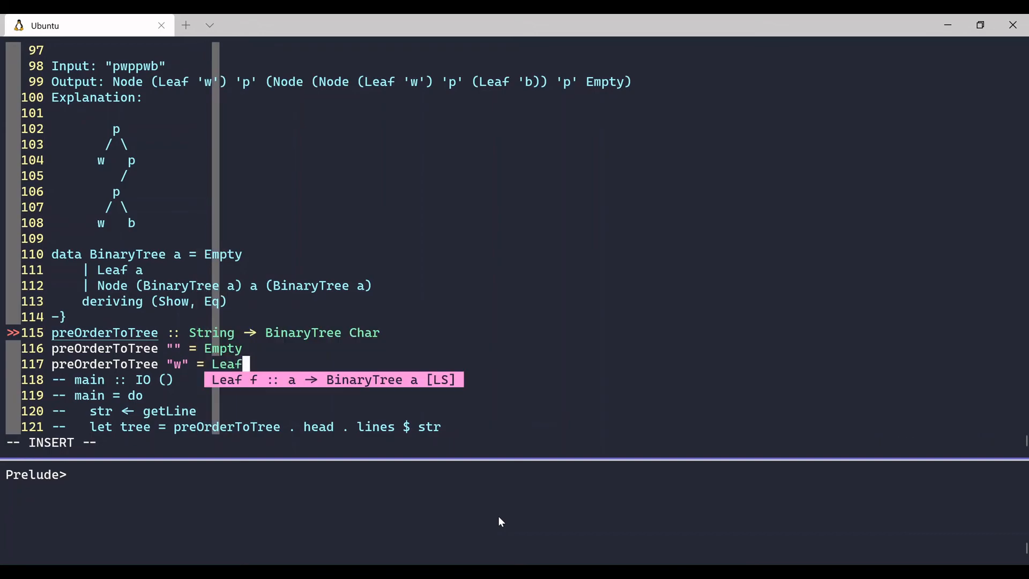
text('w')
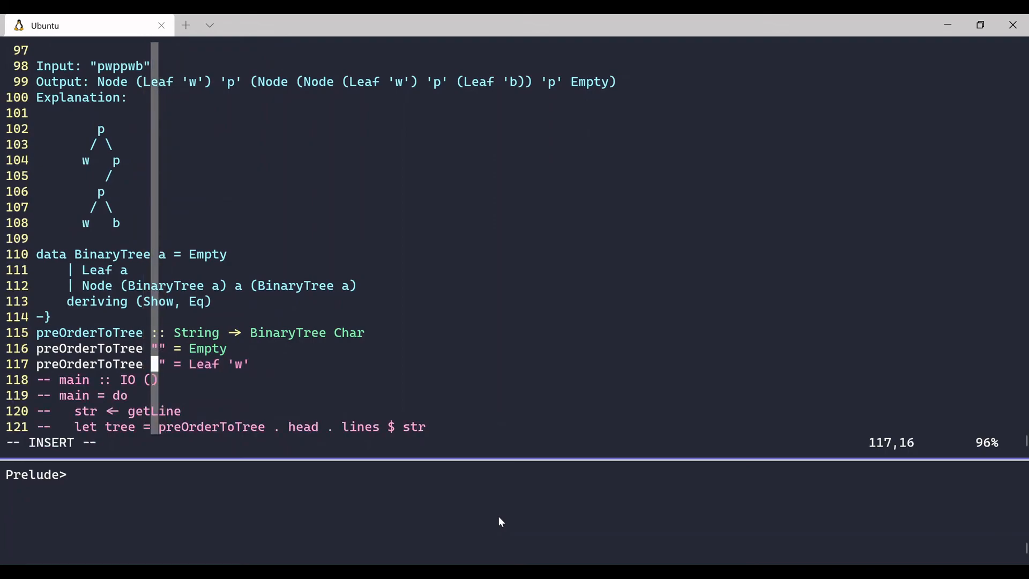
text(['w')
text(preOrderToTree "b" =)
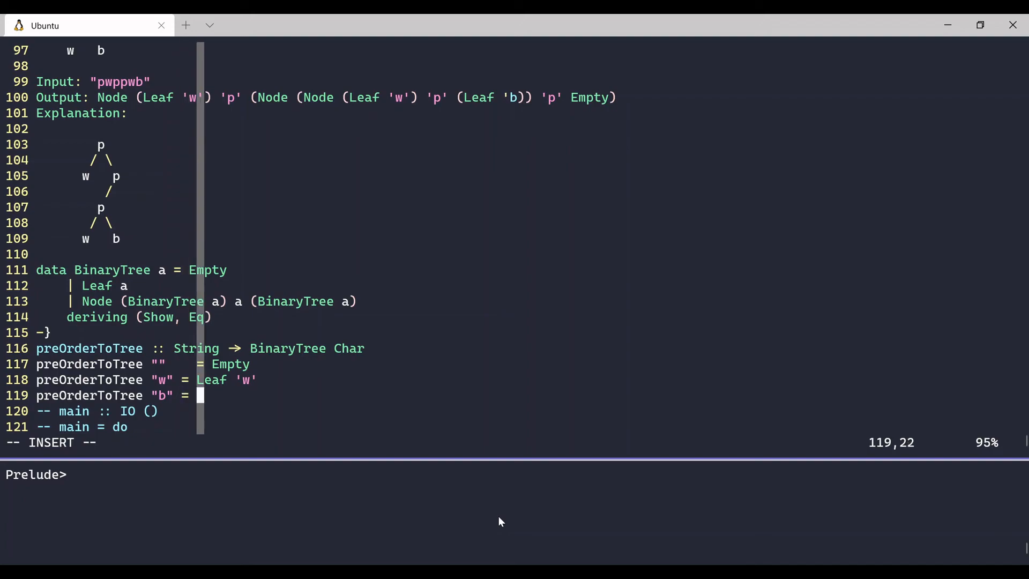
text(Leaf 'b)
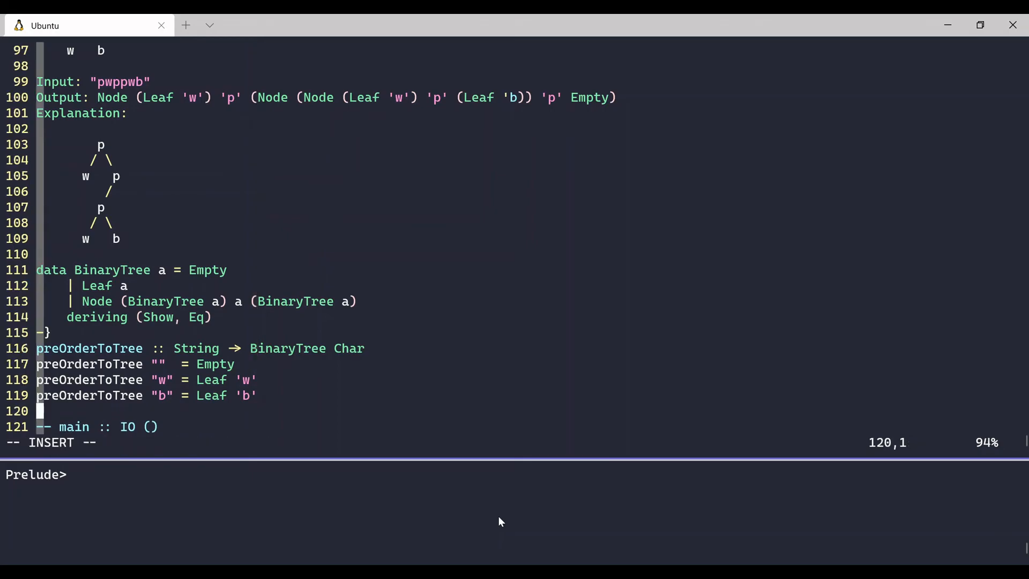
Step: Begin the new preOrderToTree ('p':'w':xs) = case
text(preOrderToTree ()
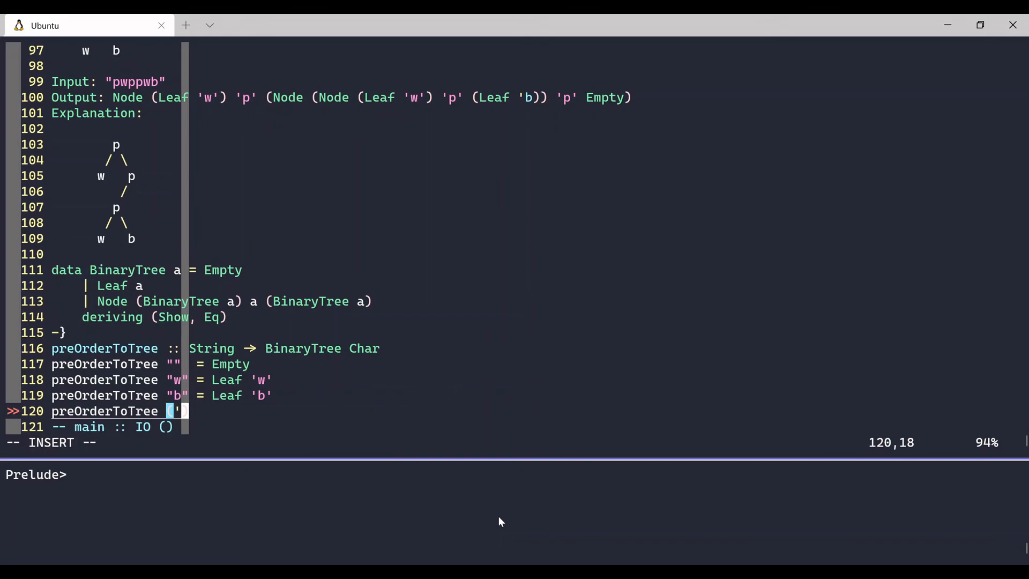
text(p':)
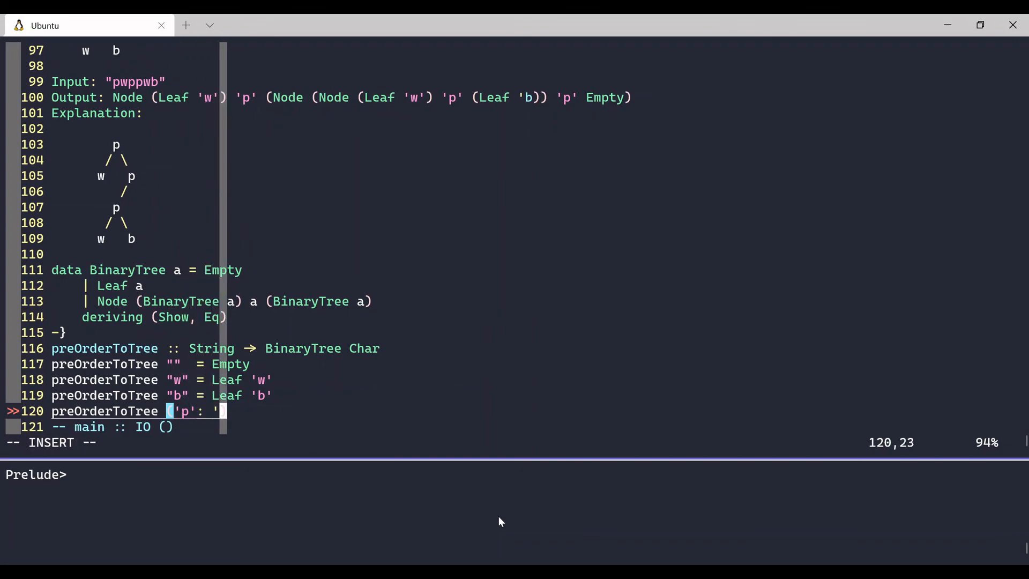
text('w':)
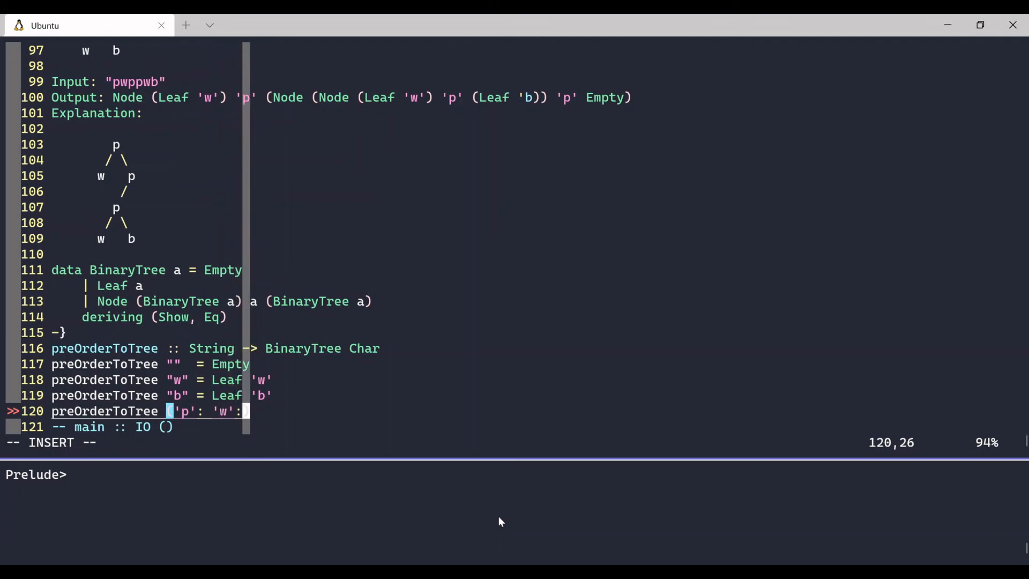
text(x))
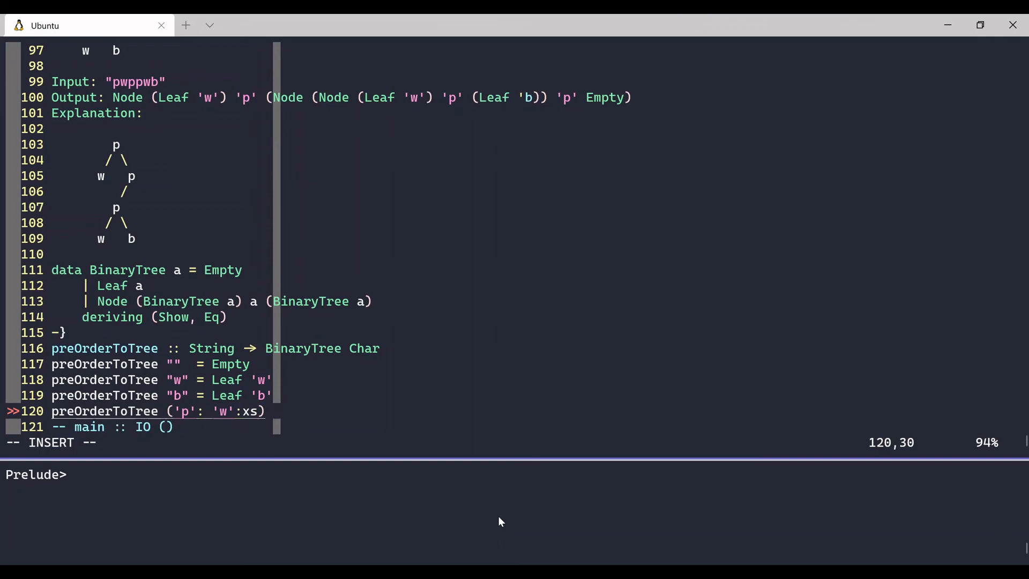
text(=)
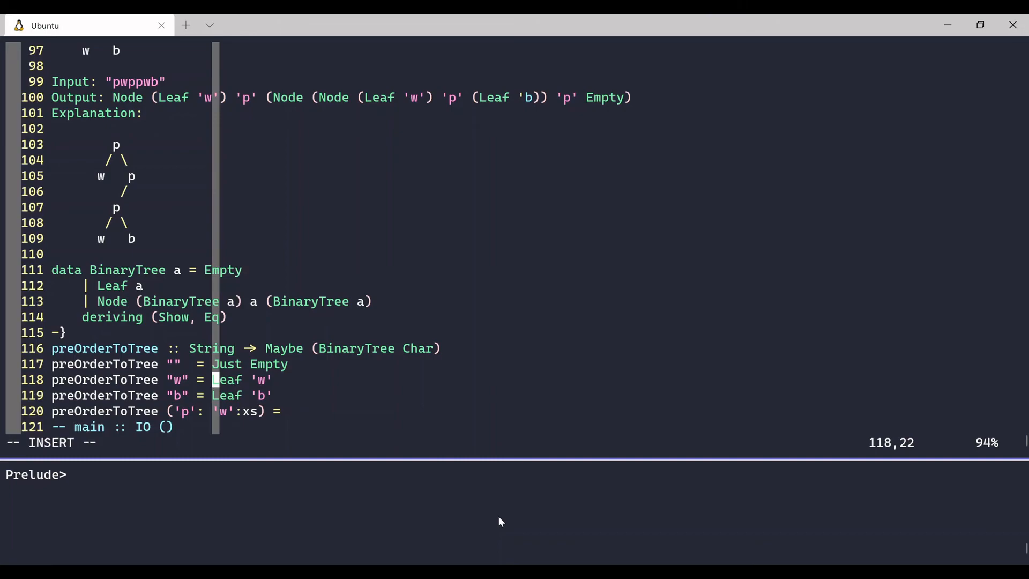
Step: Wrap Leaf 'w' and Leaf 'b' in Just ( ... ) and open a do block
text(Just ()
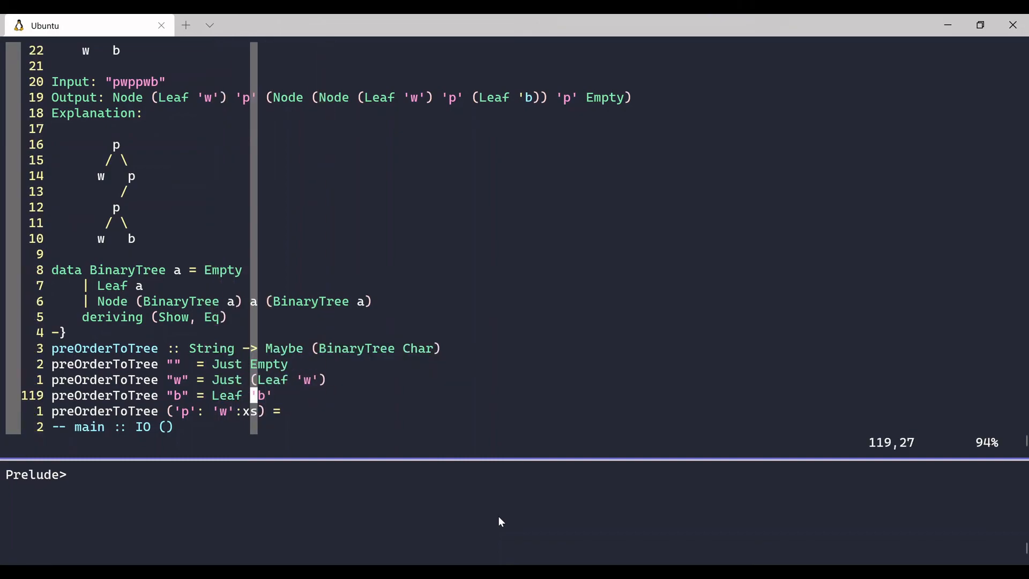
text(Just ()
click(166, 411)
text( do)
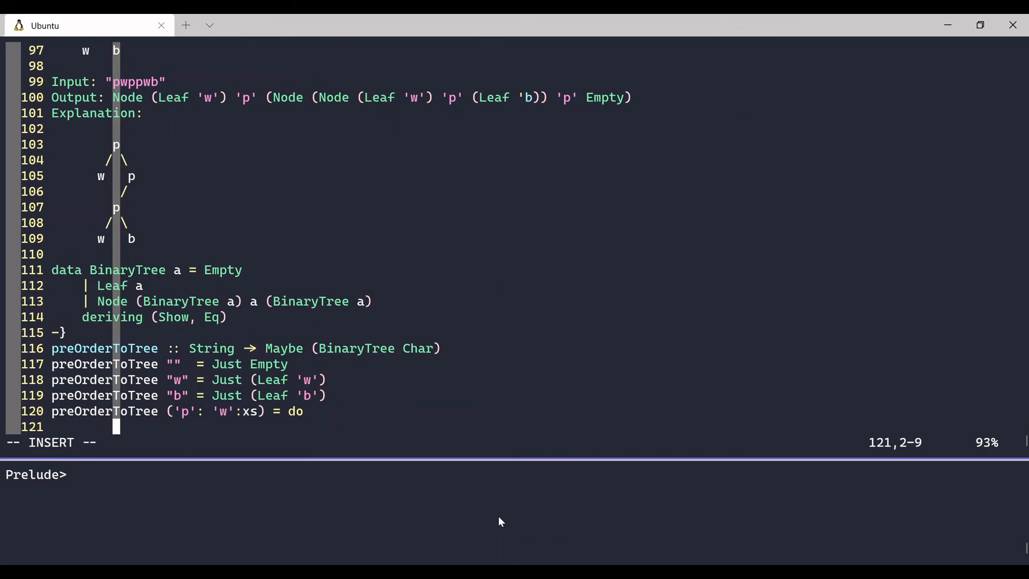
Step: Add the lst <- preOrderToTree binding and a return (Node lst 'p' rst) line
text(lst <)
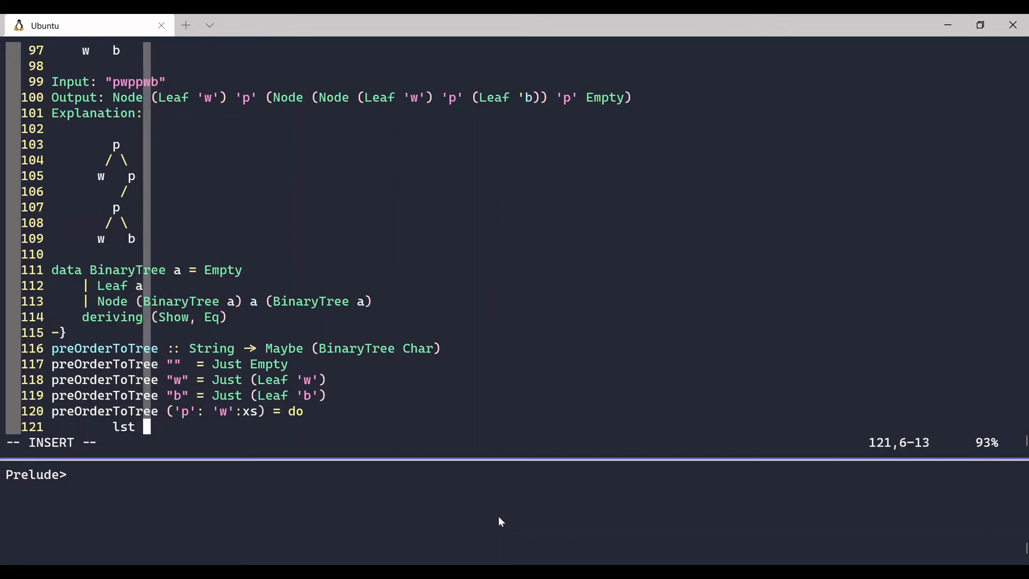
text(<-)
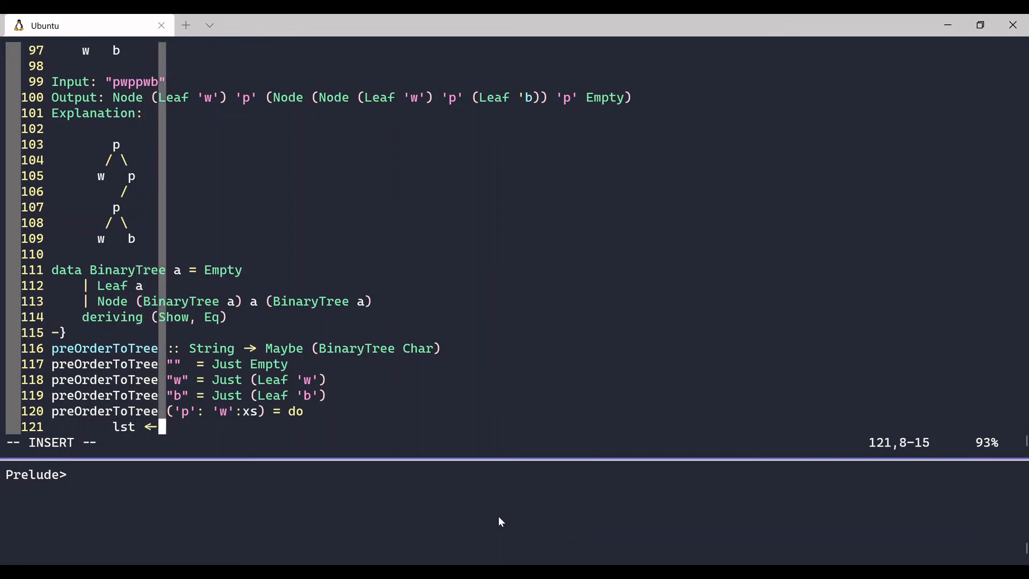
text(pr)
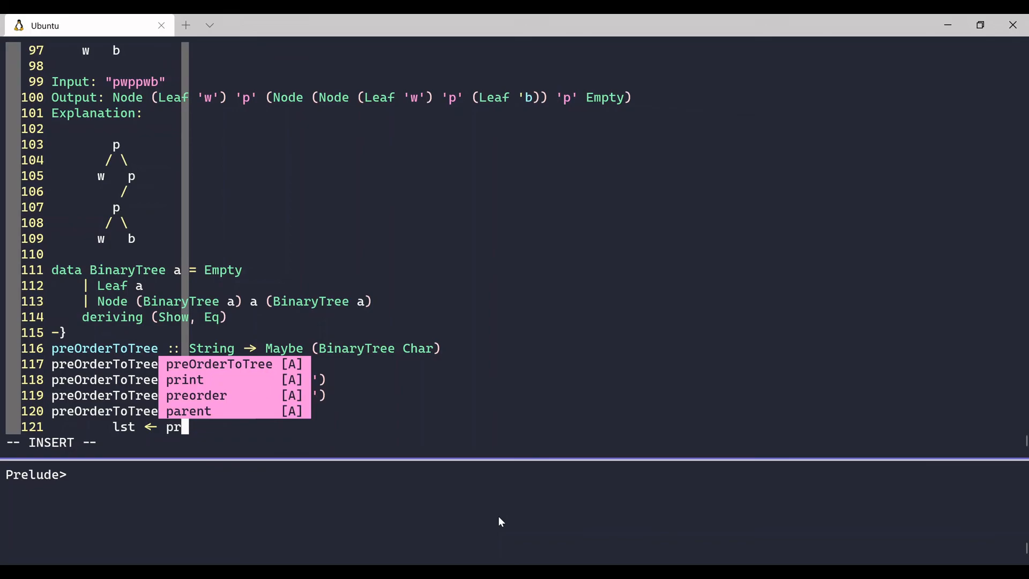
text(eOrderToTree)
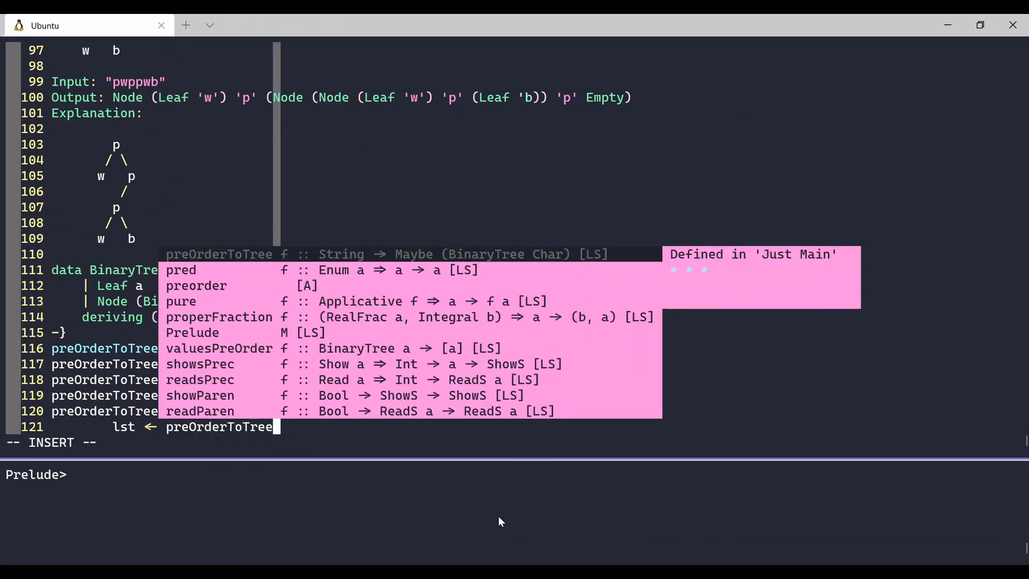
text("w")
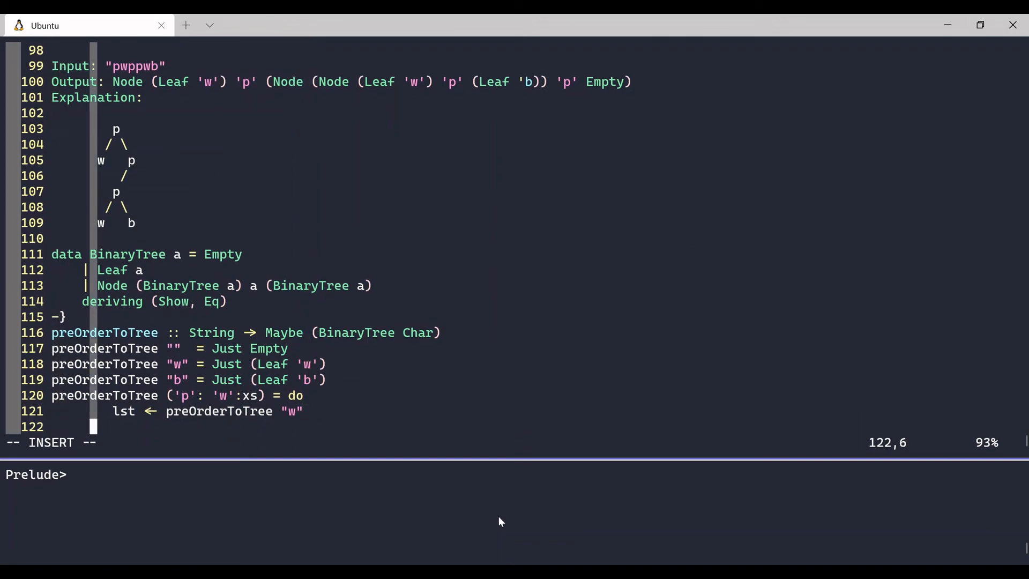
text(l)
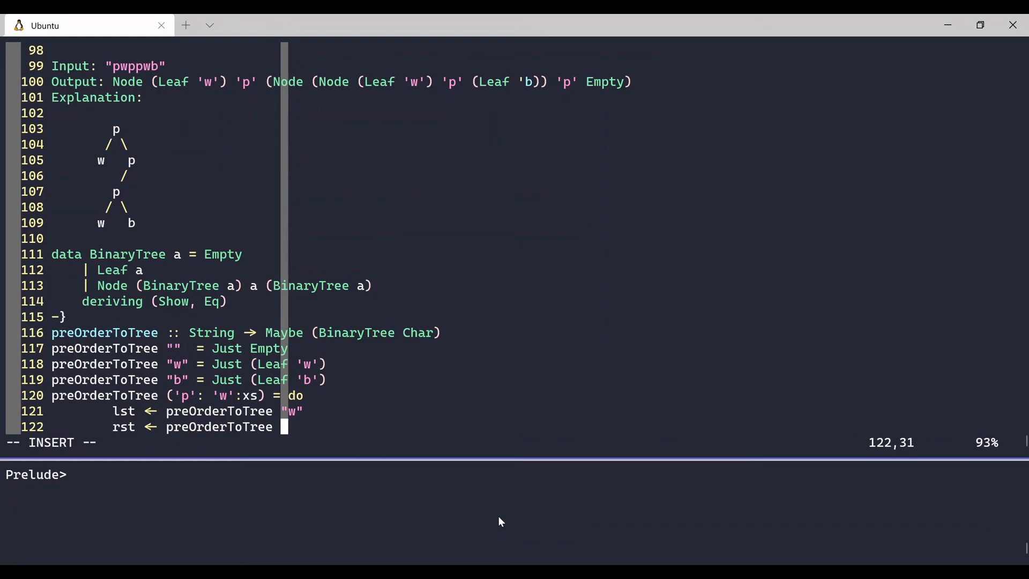
text(xs)
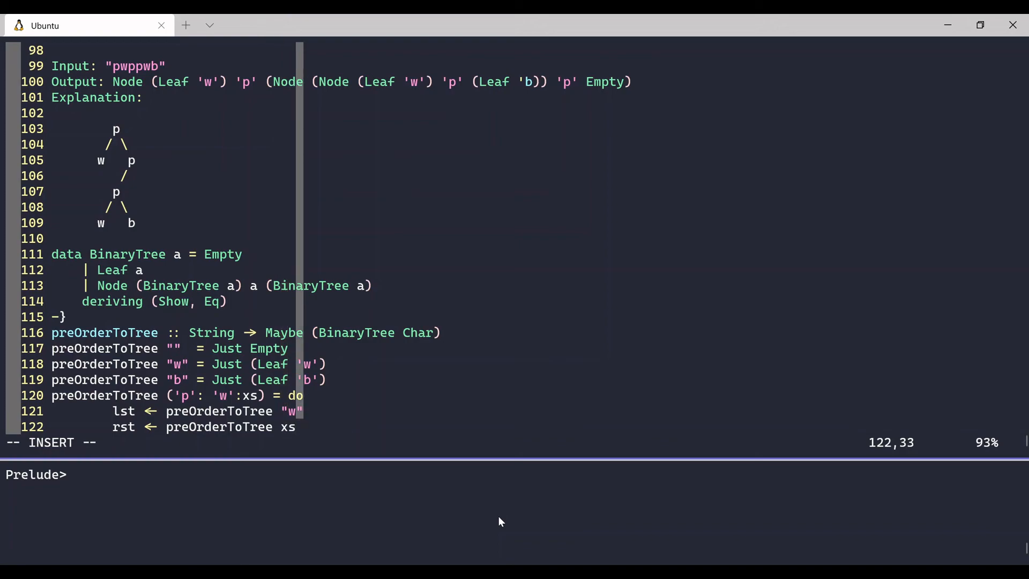
key(Enter)
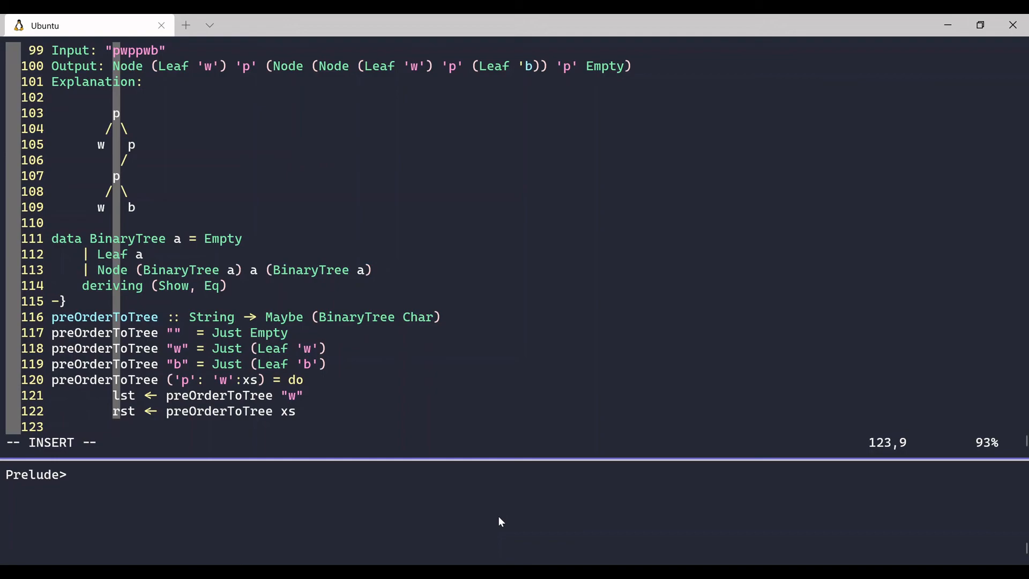
text(r)
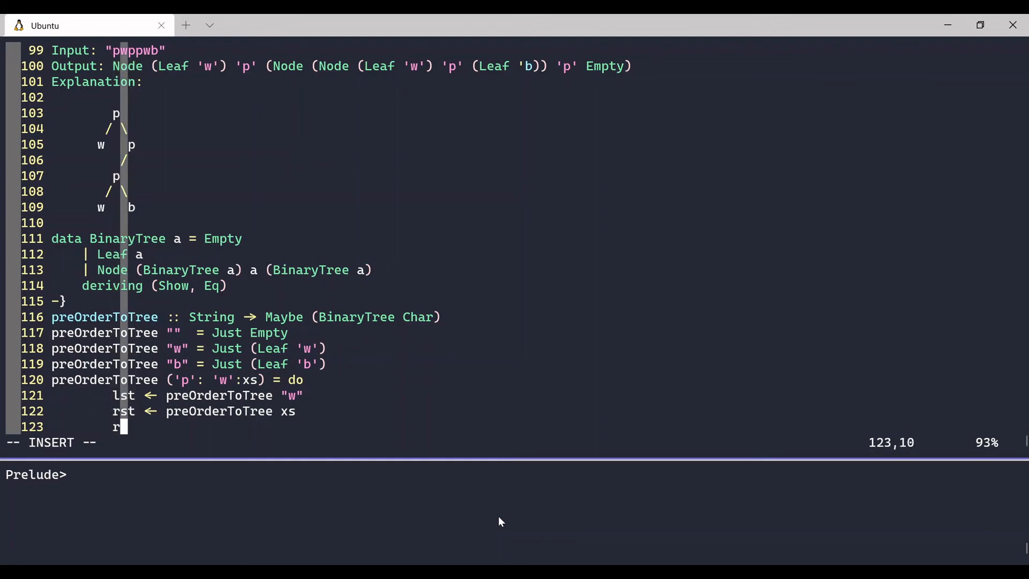
text(eturn (Node lst 'p' rst)
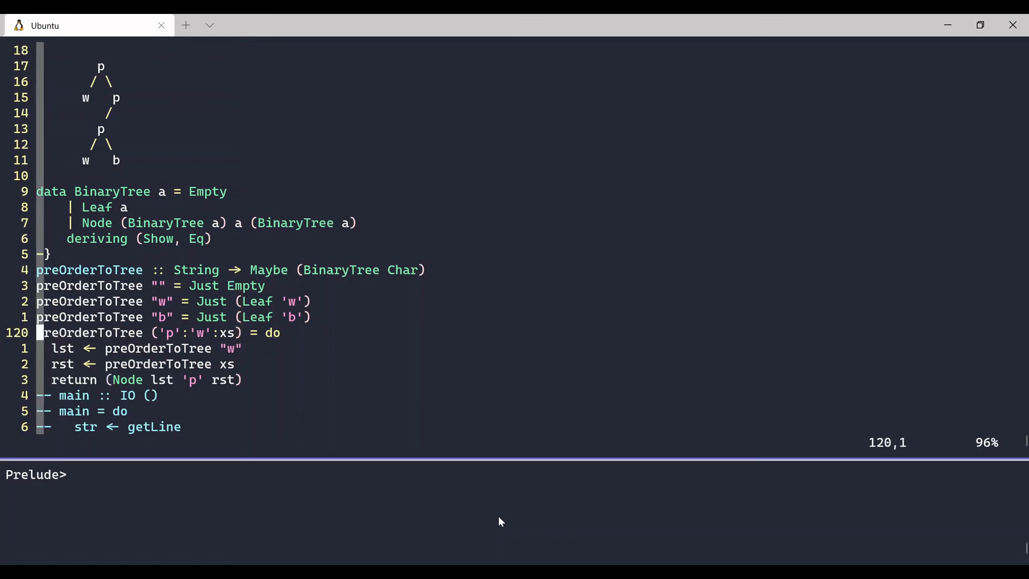
key(V)
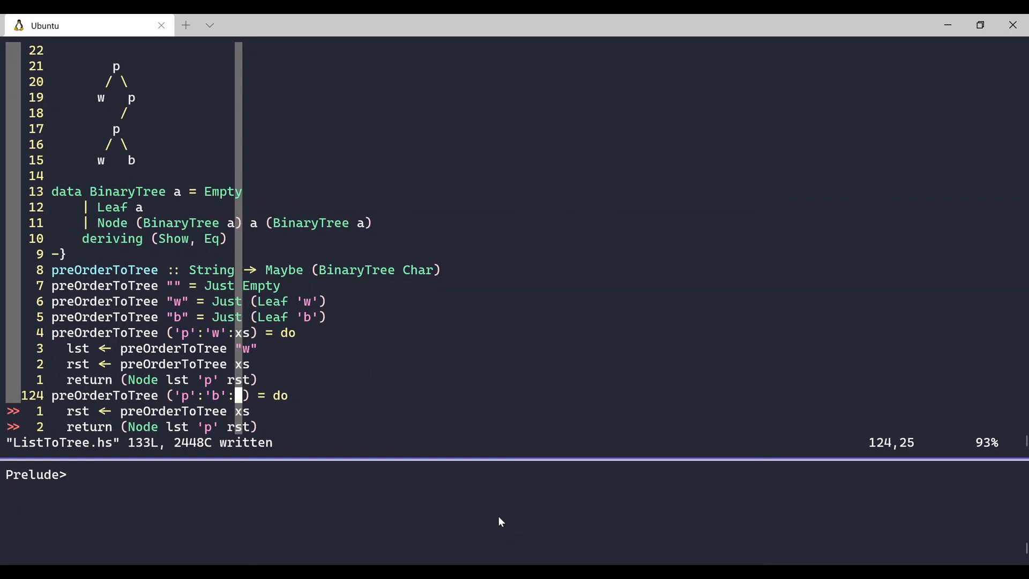
Step: Change the copied case to ('p':'b':xs) with rst built from the "b" subtree
text(_)
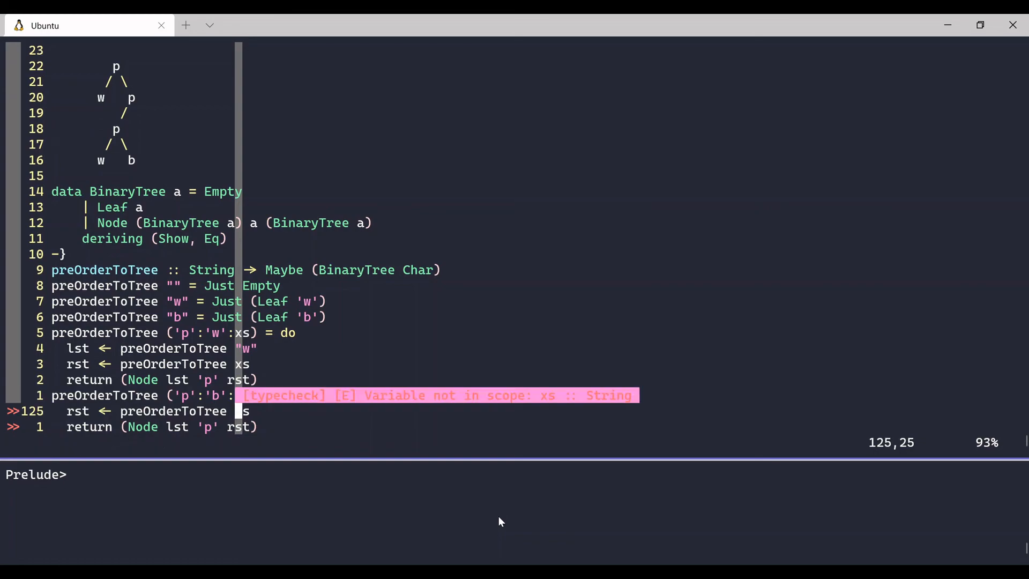
text(xs) = do)
text("b)
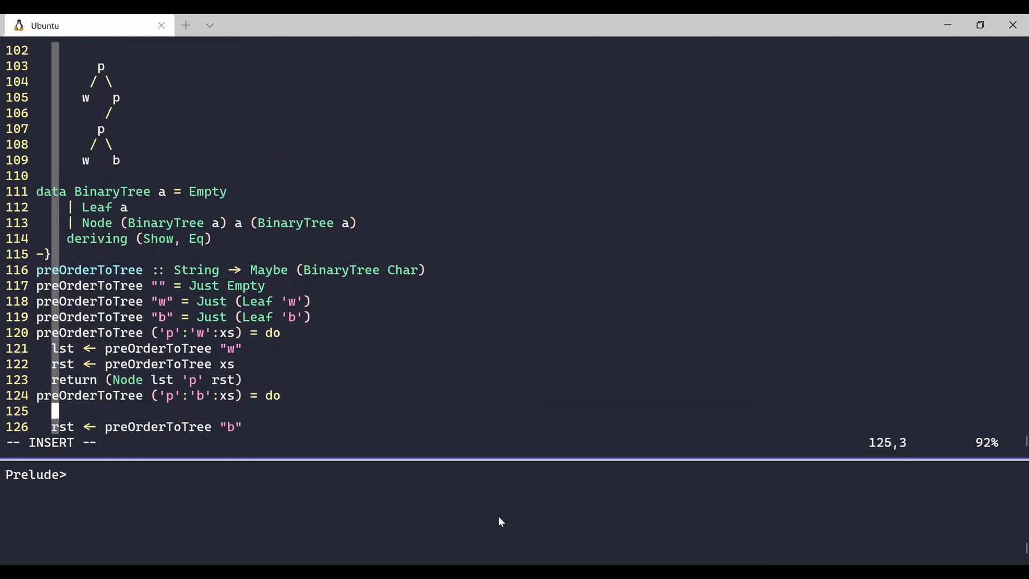
Step: Guard the ('p':'b':xs) case with guard ((== 0) (length xs)), returning Node Empty 'p' rst, and save
text(guard)
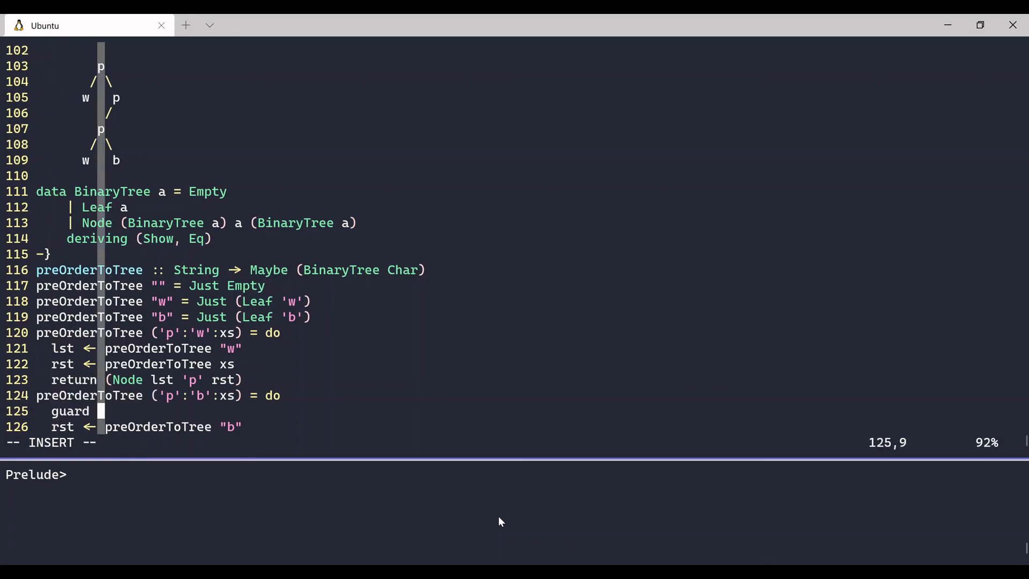
text(()
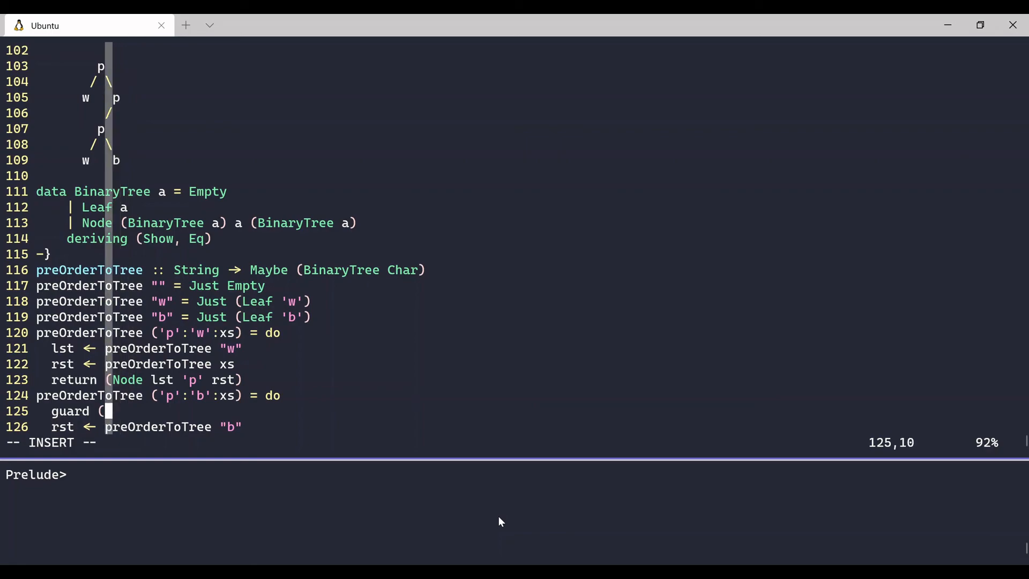
text(= len)
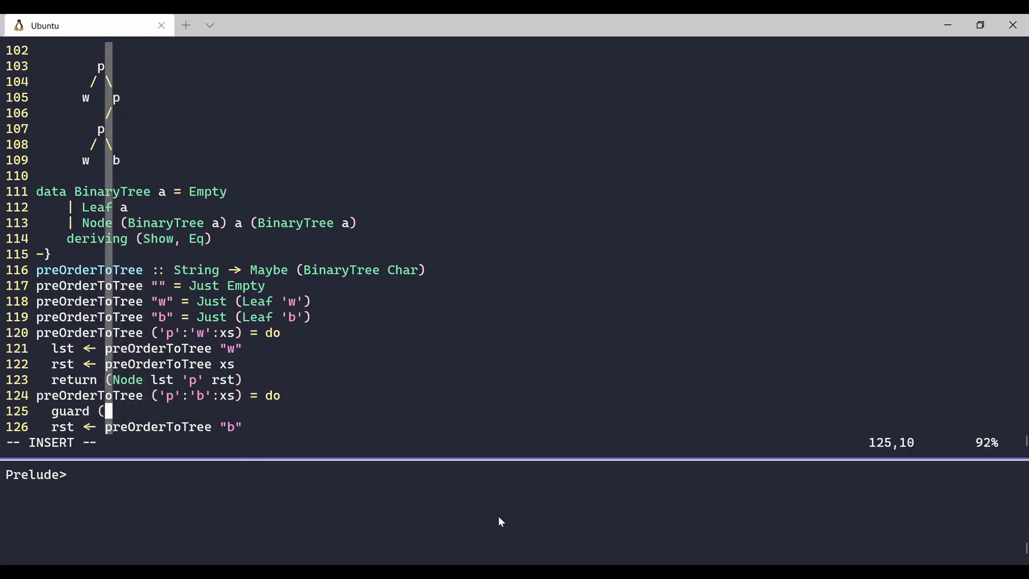
text())
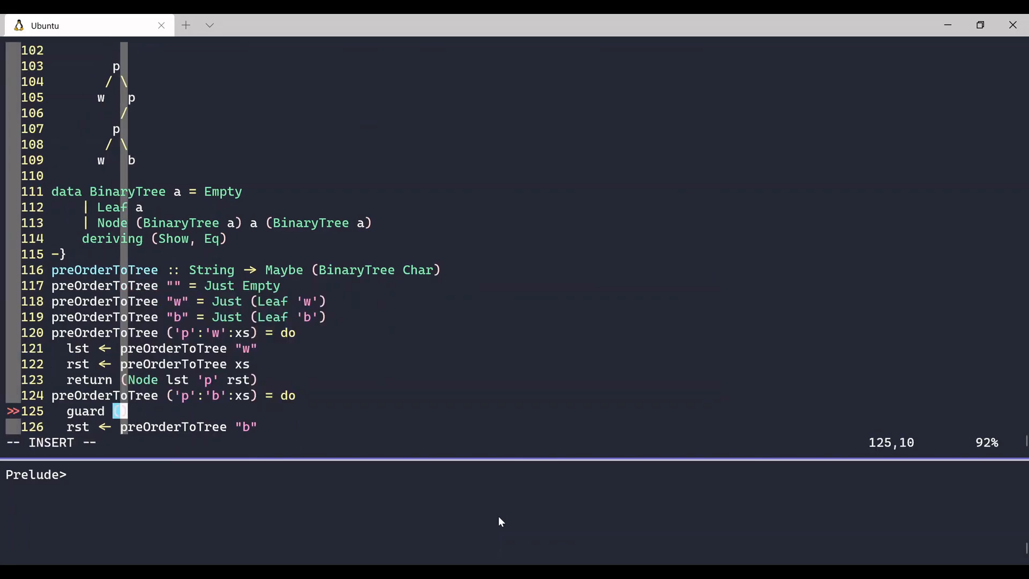
text(length xs =)
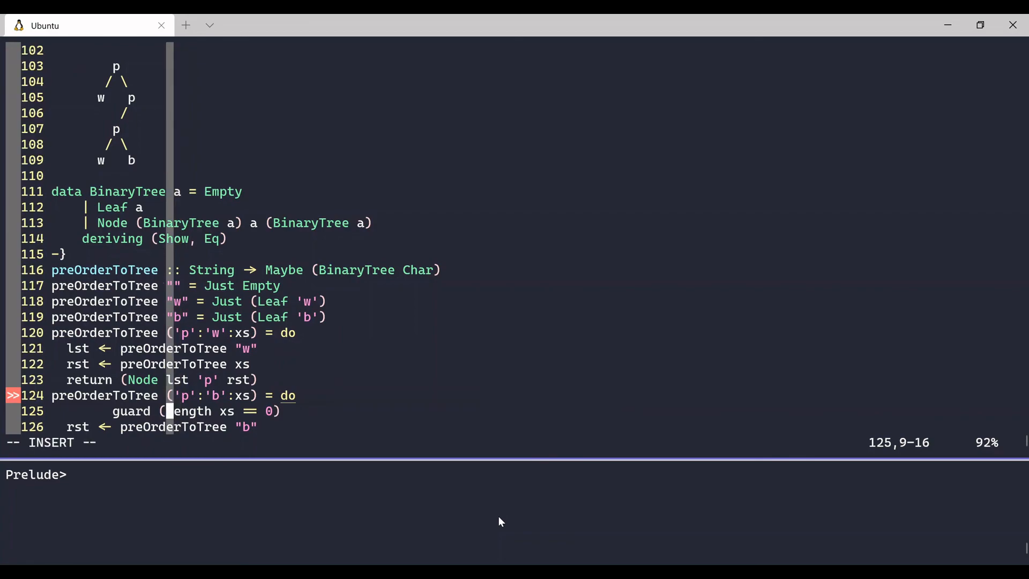
text(= 0) *)
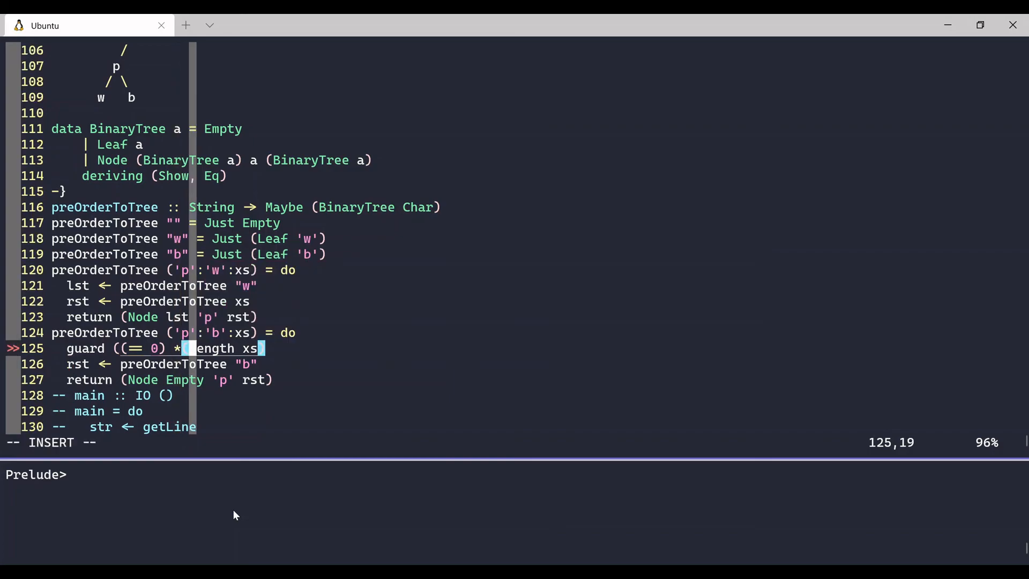
text((==)
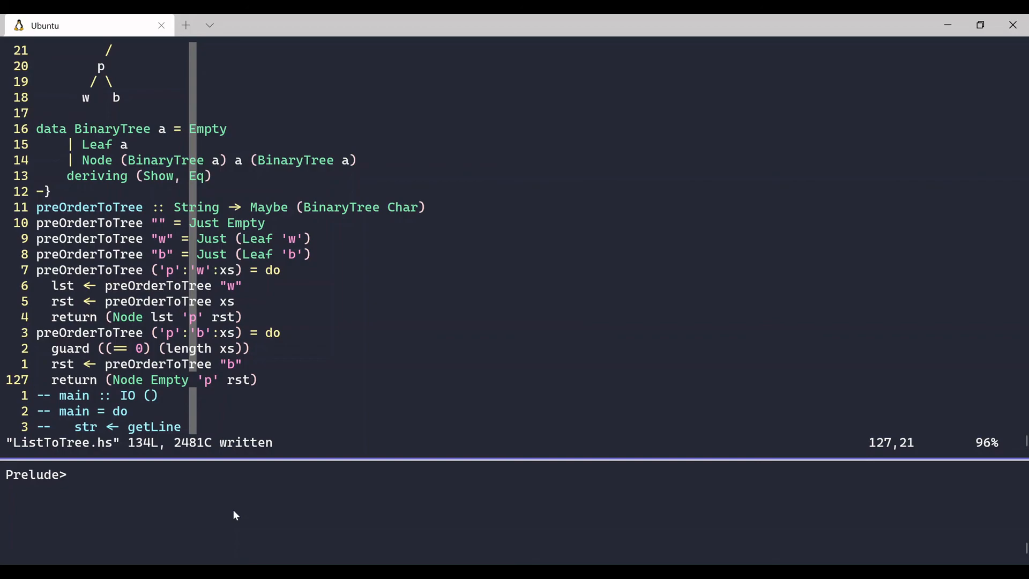
Step: Duplicate the ('p':'b':xs) case below itself to form a ('p':'p':xs) case
key(i)
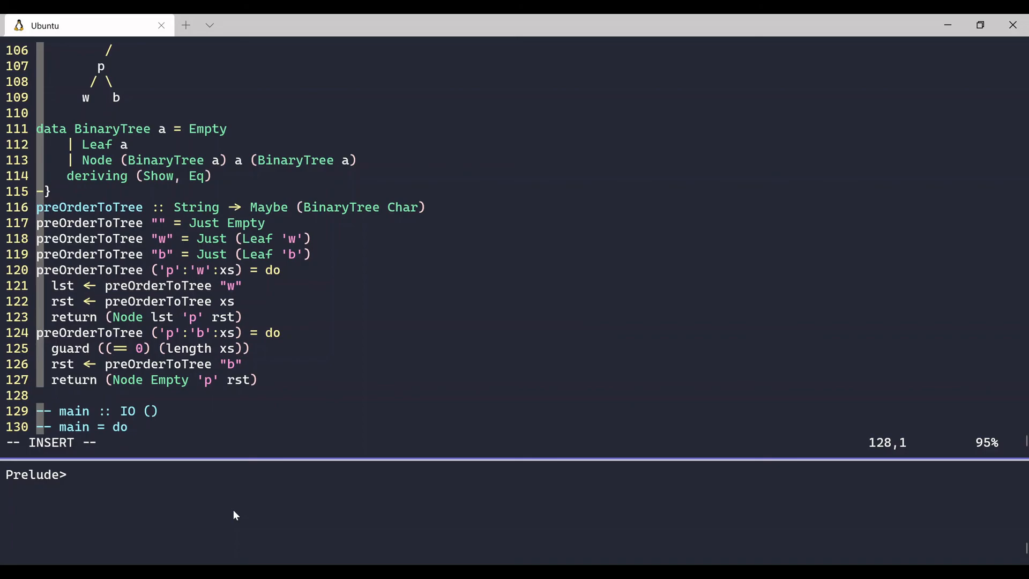
key(v)
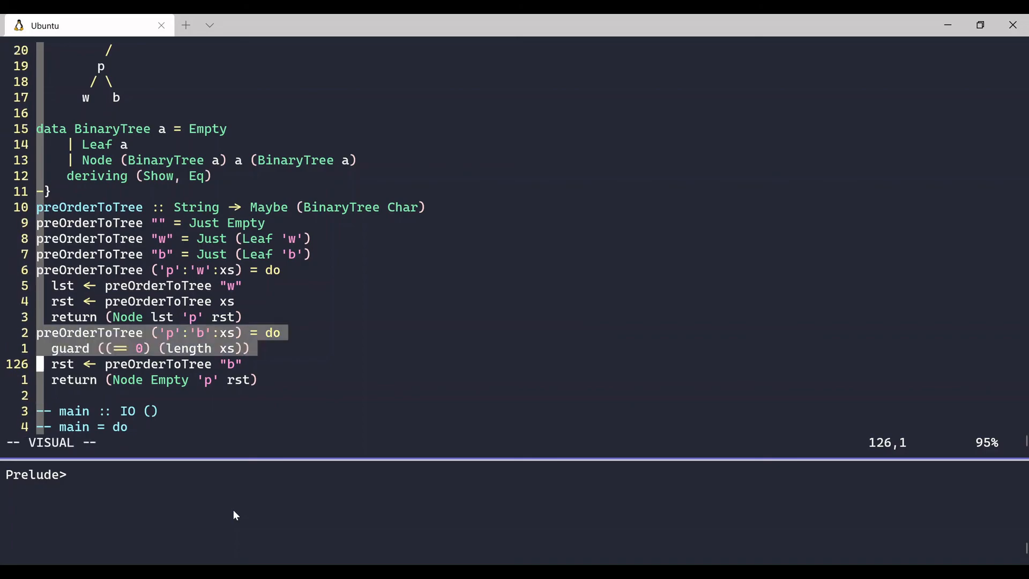
key(y)
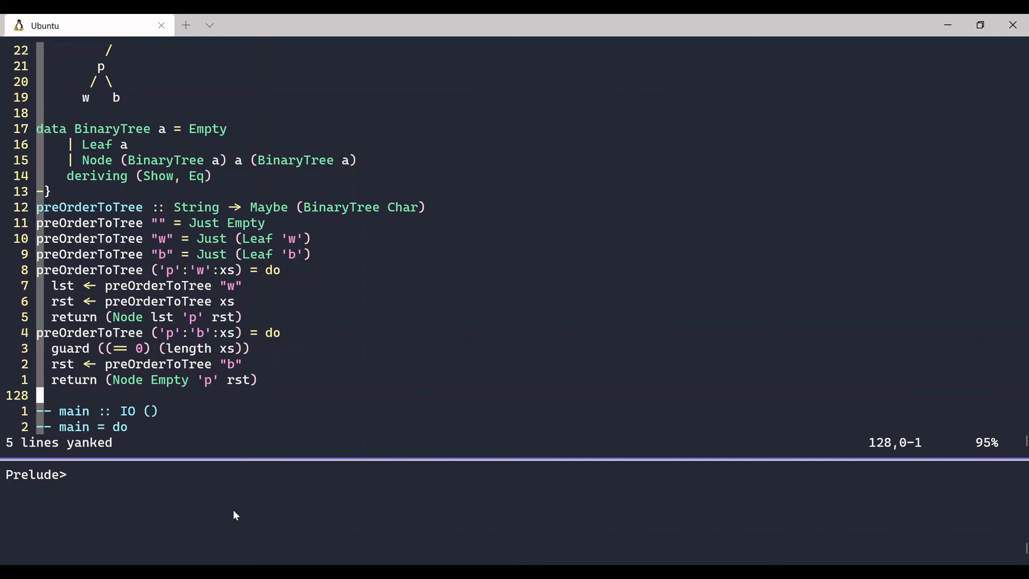
key(p)
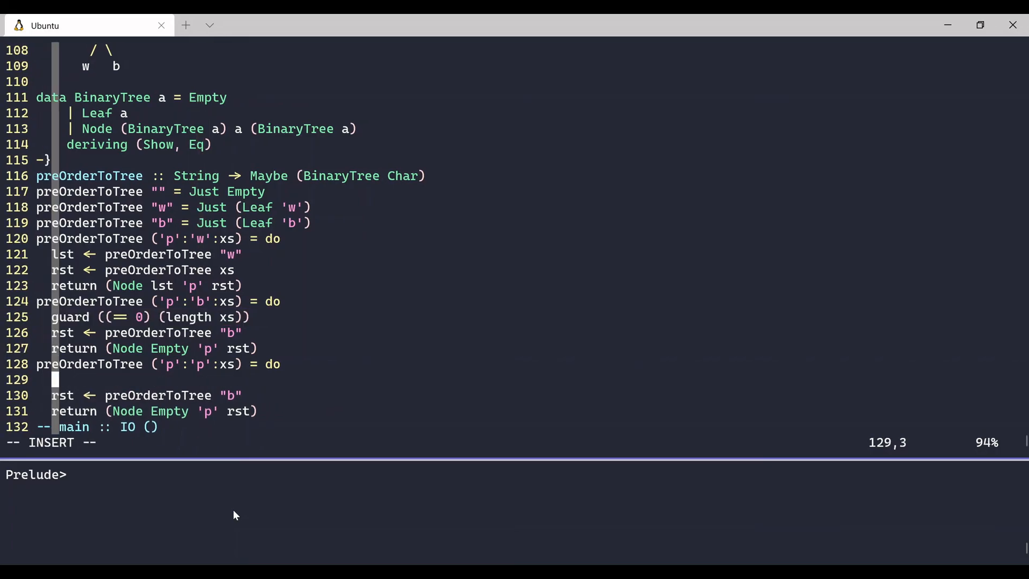
Step: Bind lst <- preOrderToTree ('p' : xs) and return Node lst 'p' Empty
text(lst)
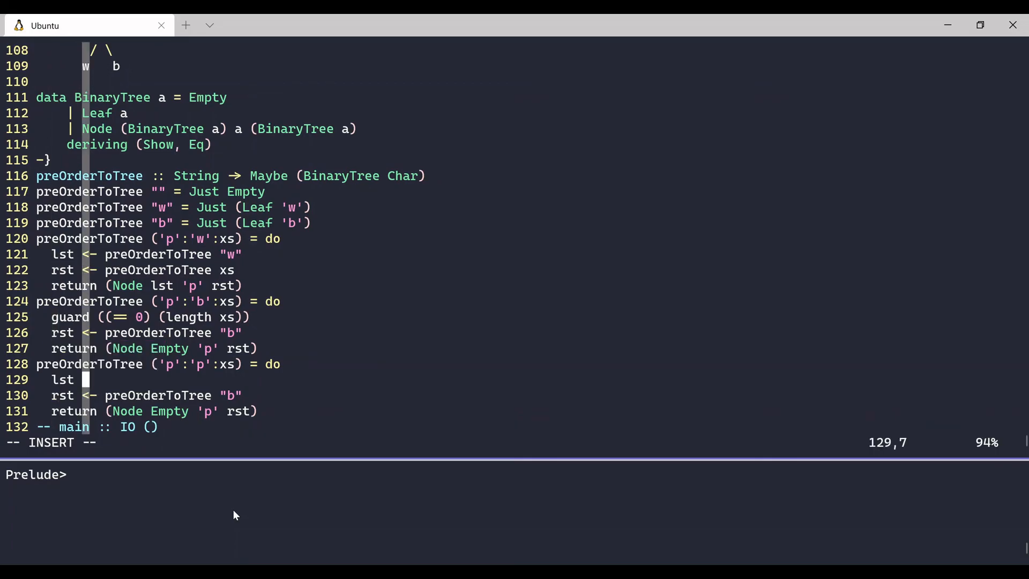
text(<- preOrderToTree ()
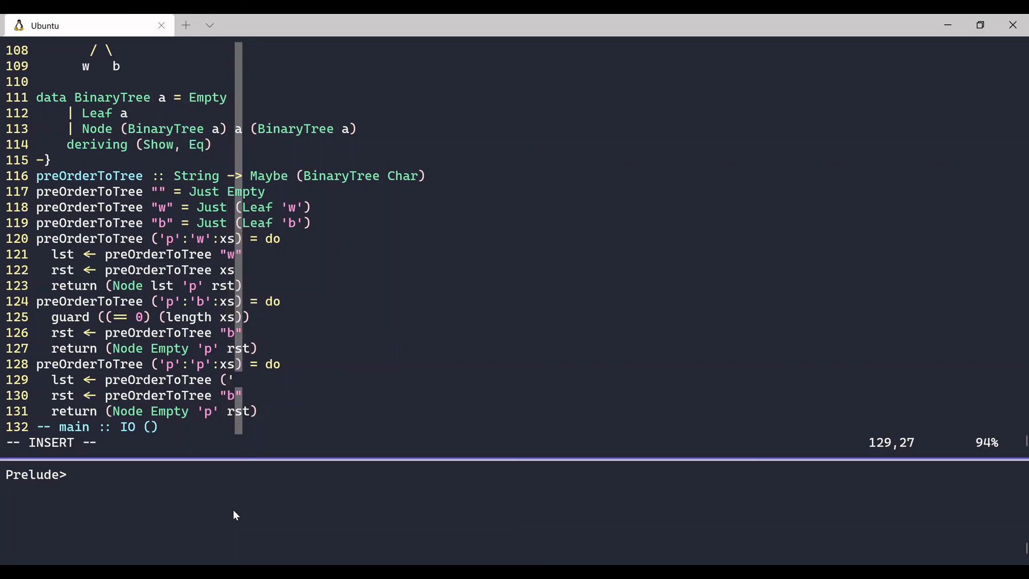
text('p' : x)
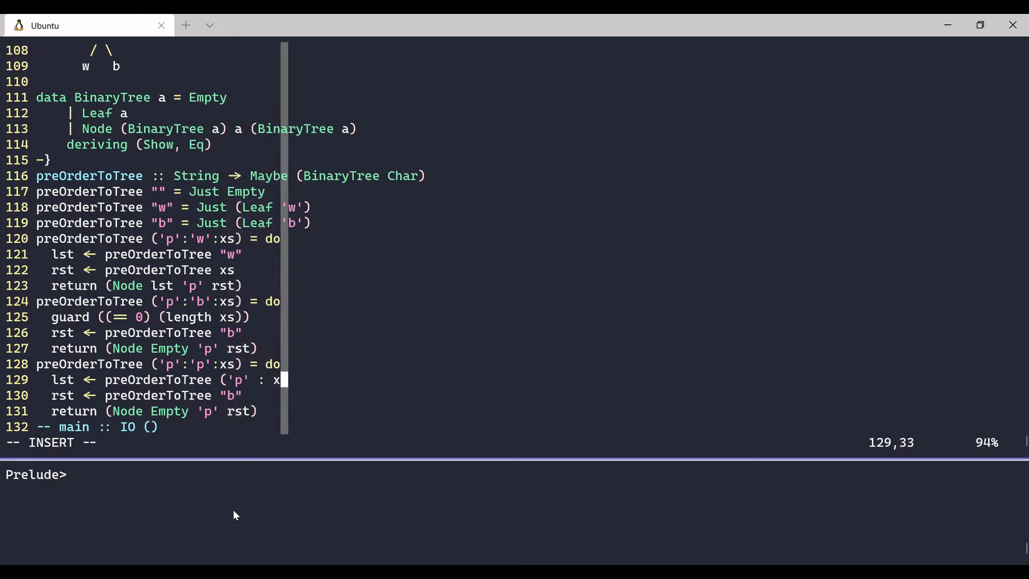
text(s)
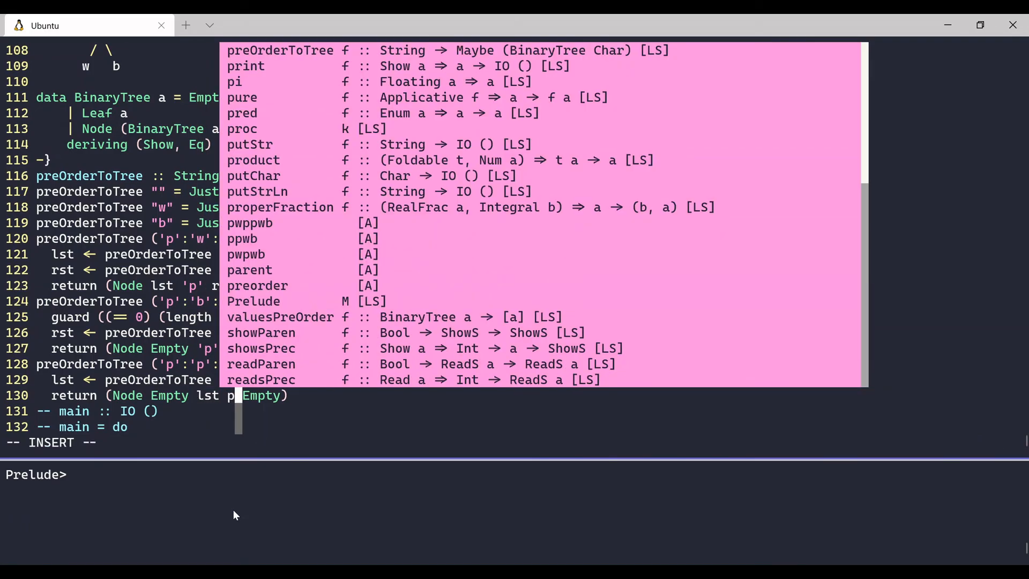
key(Escape)
text(preOrderToTree)
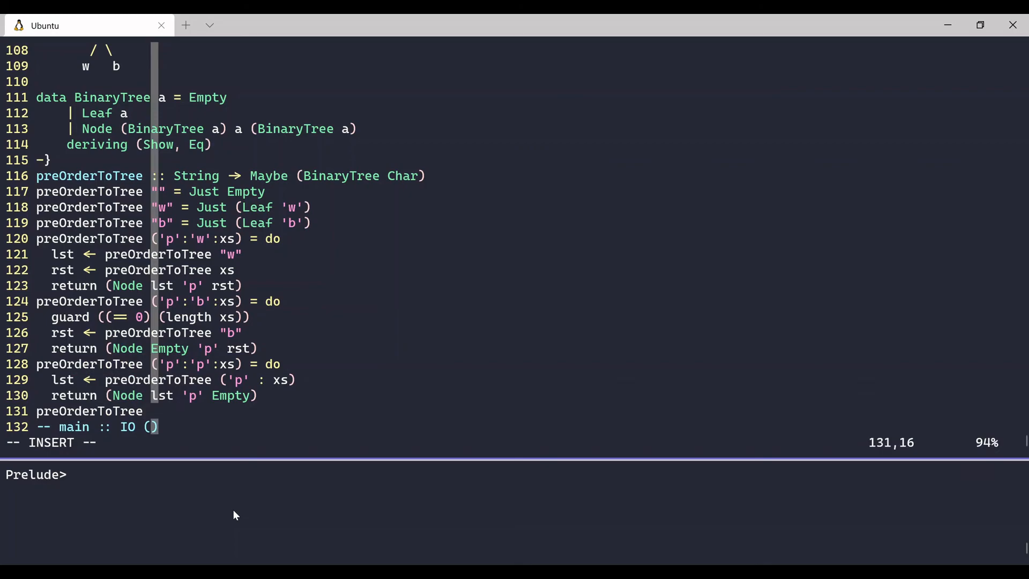
Step: Add the wildcard clause preOrderToTree _ = Nothing
text(_)
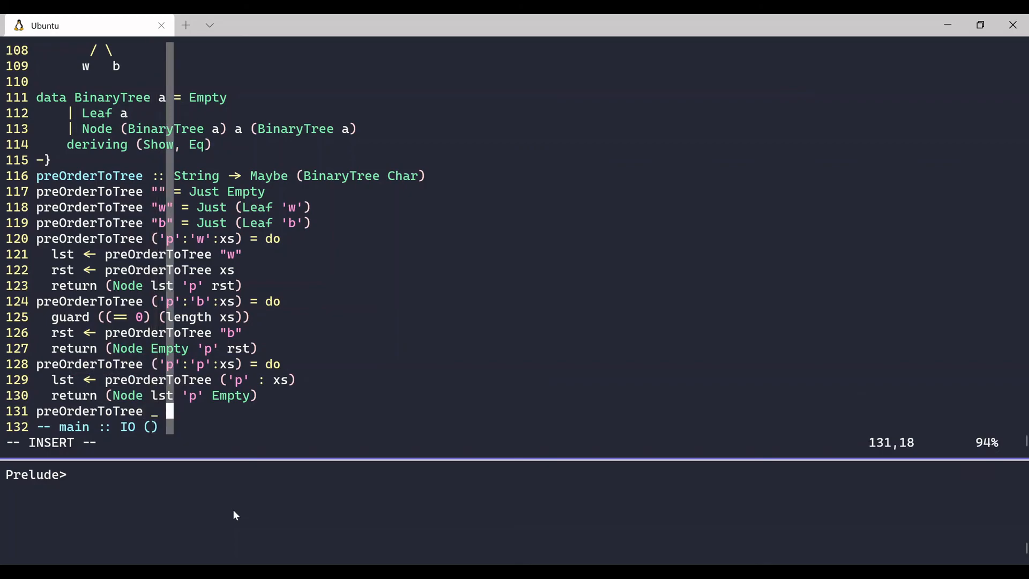
text(= Nothing)
text(if)
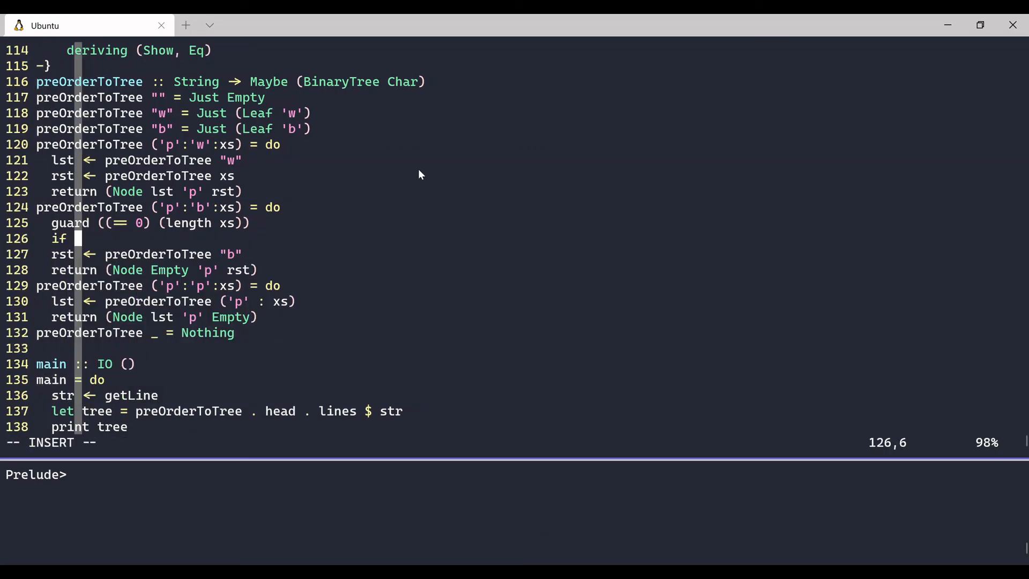
Step: Wrap the 'p':'b' body in if length xs == 0 then Nothing else do
text((length xs)
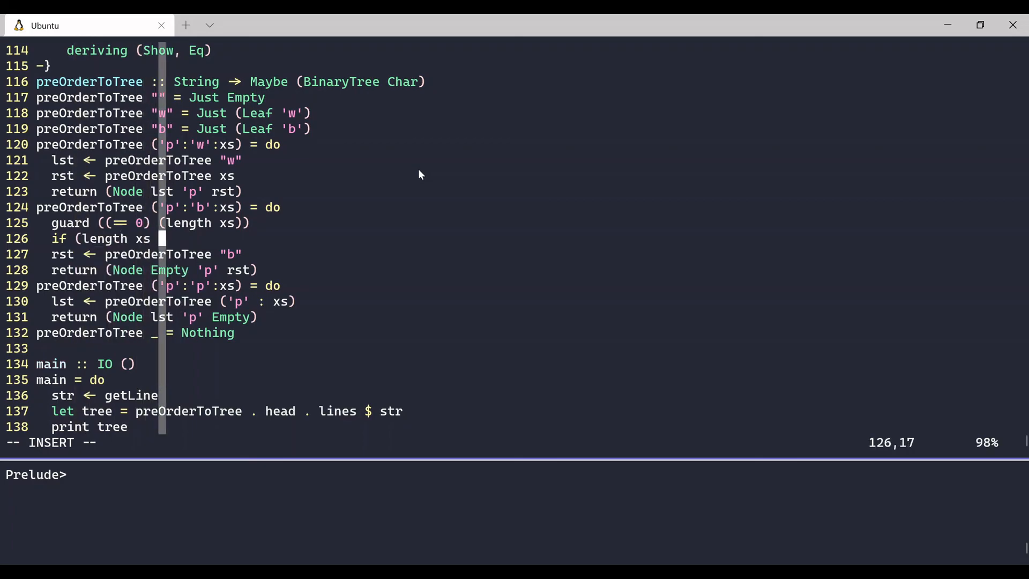
text(== 0)
text(else do)
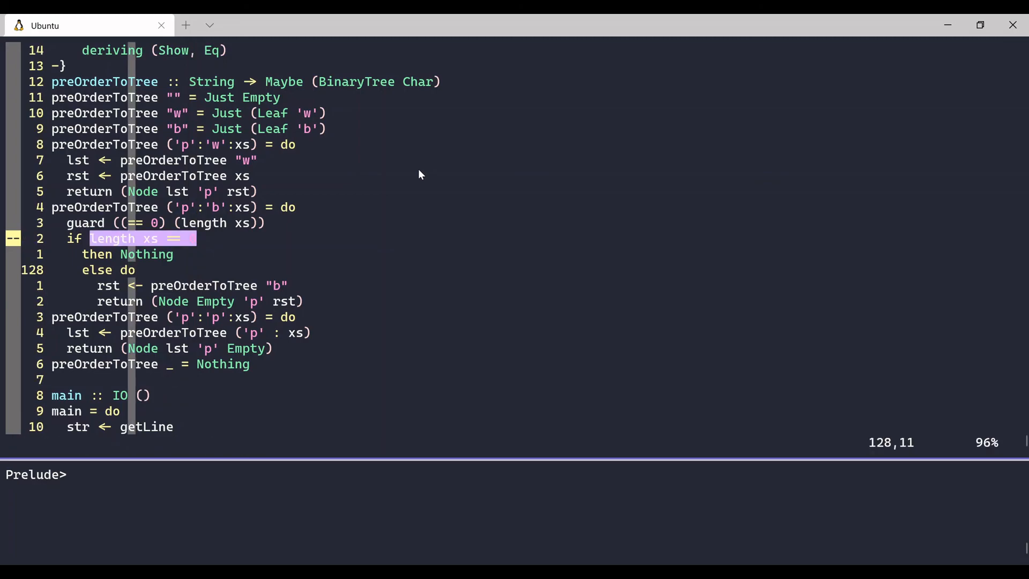
Step: Replace the guard and do with an if null xs condition, then save
text(0)
click(125, 238)
text(if null xs)
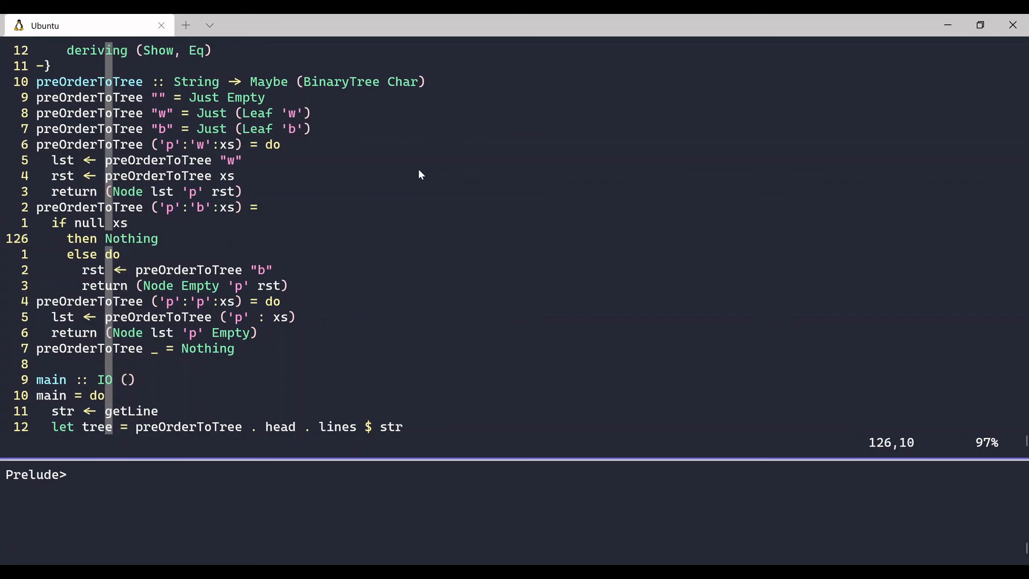
Step: Swap branches so null xs builds the node and the else branch returns Nothing
key(v)
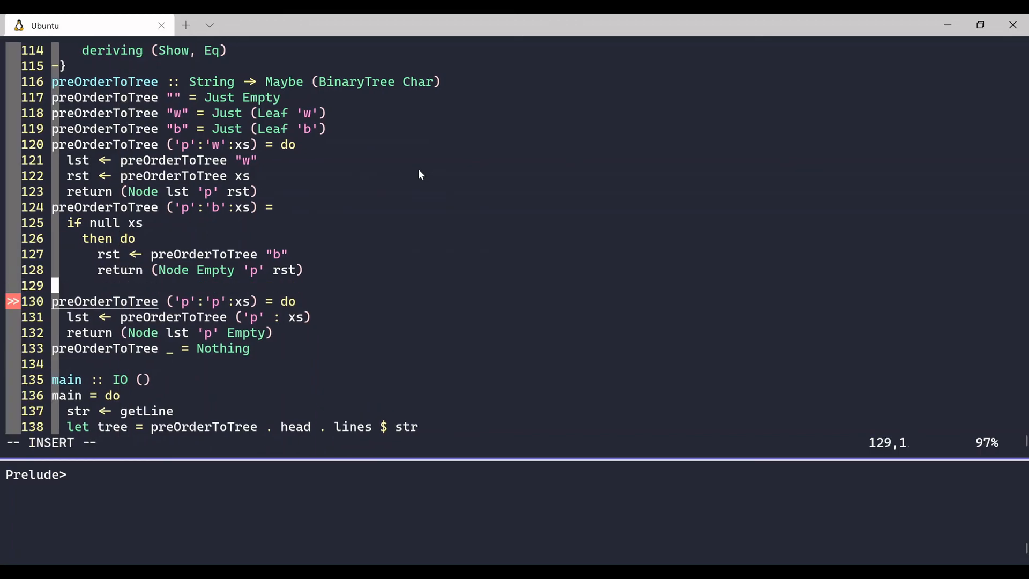
text(else)
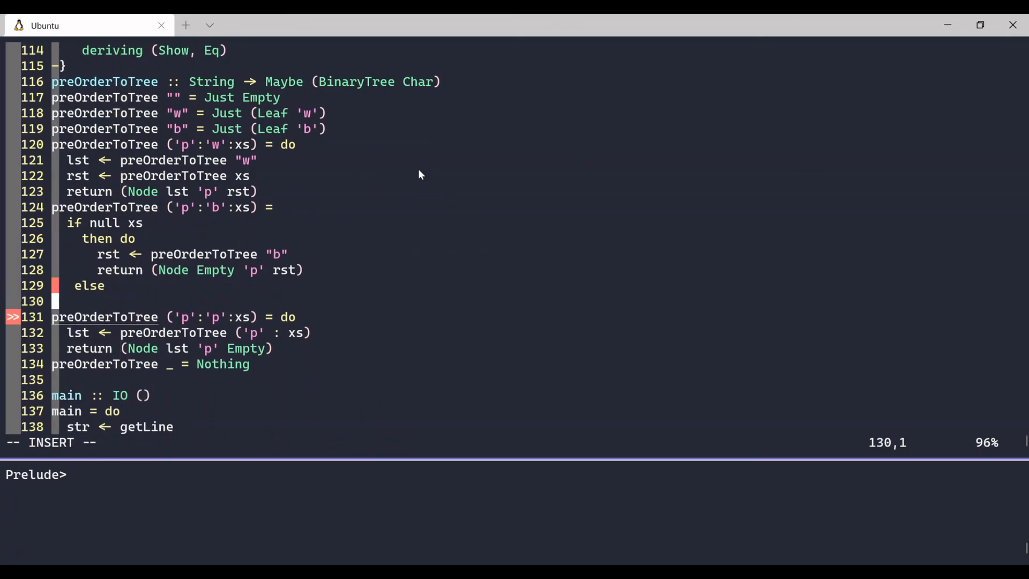
text(Nothing)
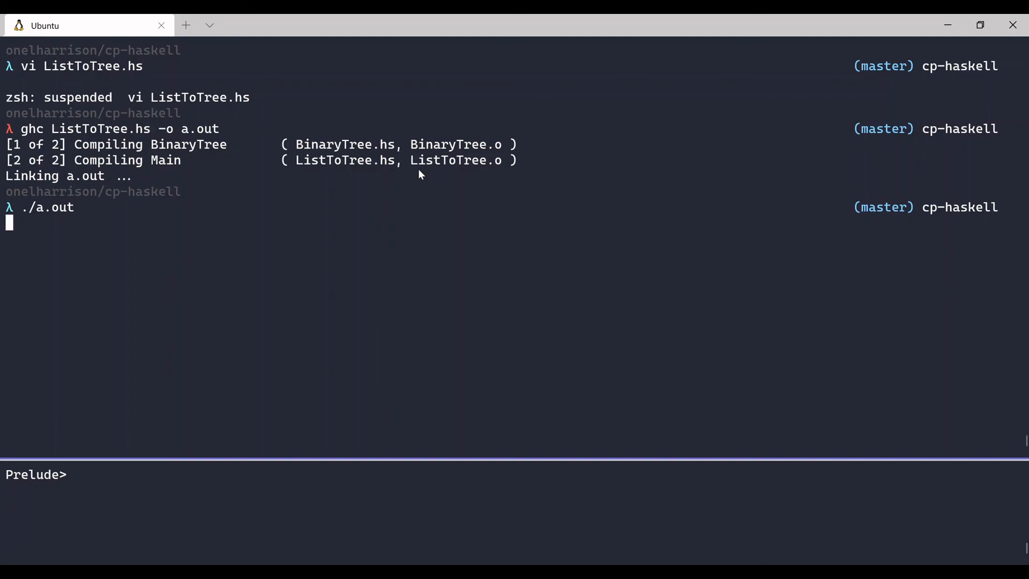
Step: Compile with ghc and test pwppwb, ppwb and pwpwb, each giving a Just tree
text(pw)
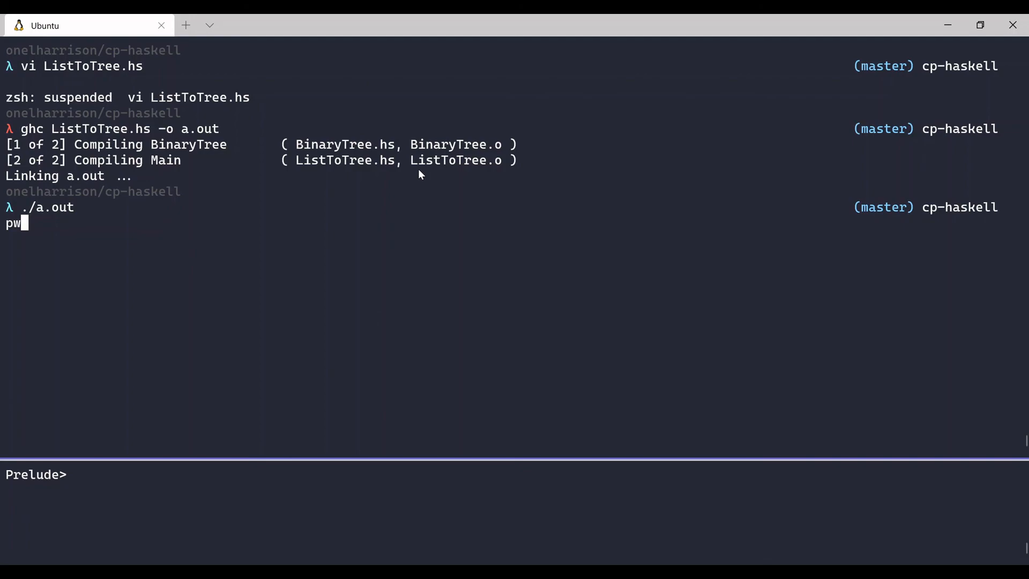
text(ppwb)
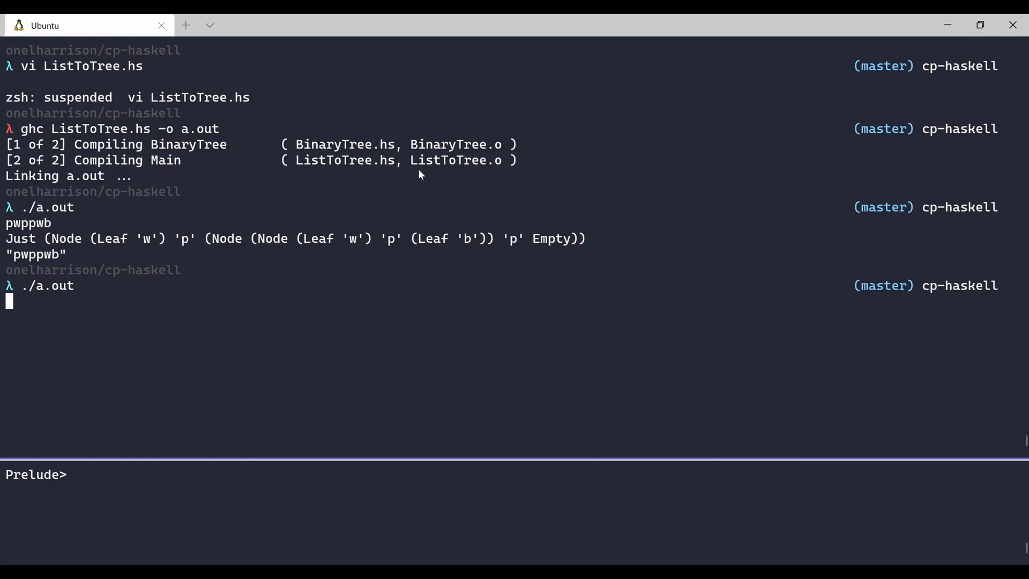
text(ppwb)
text(./a.out)
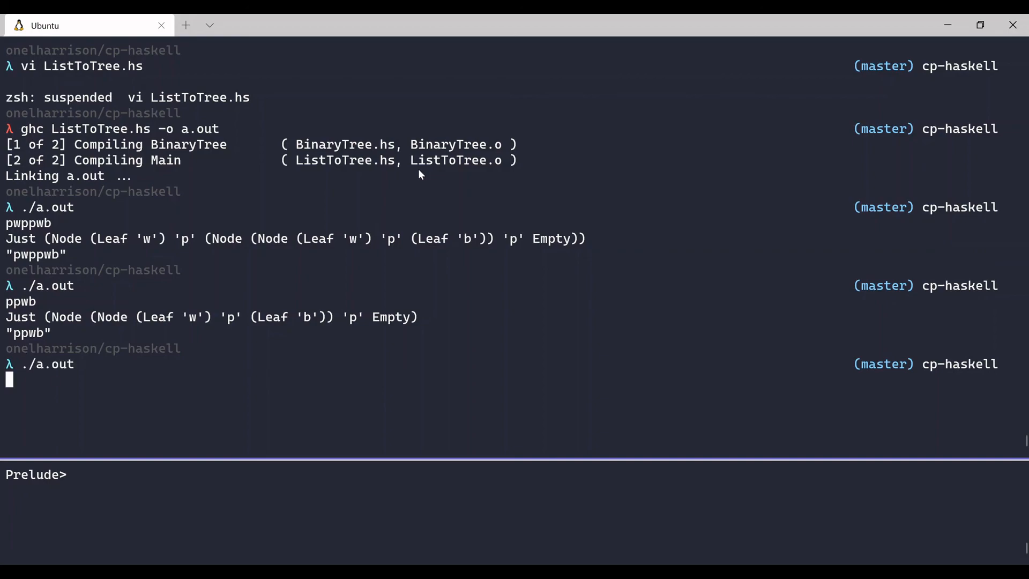
text(pw)
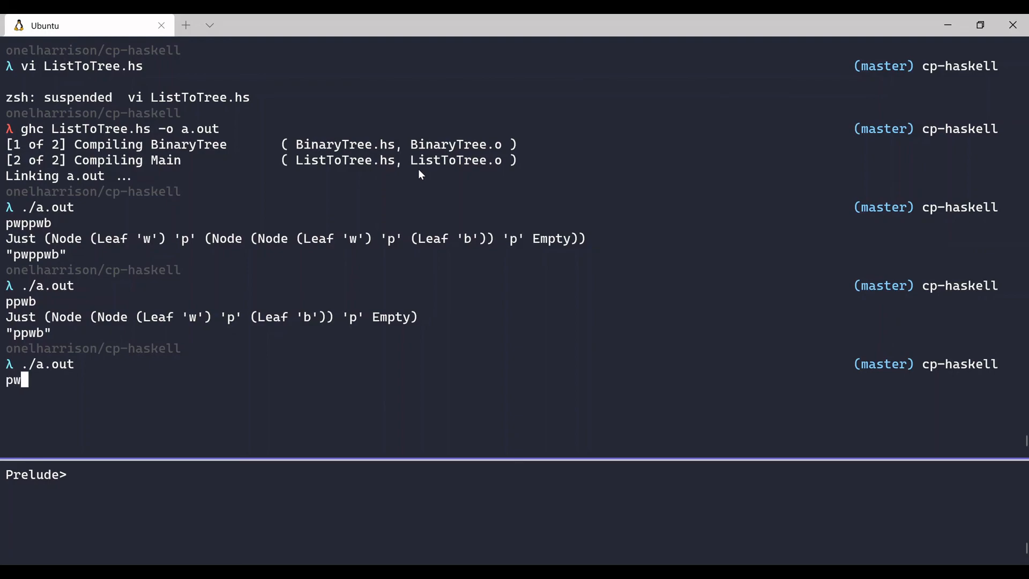
text(pwb)
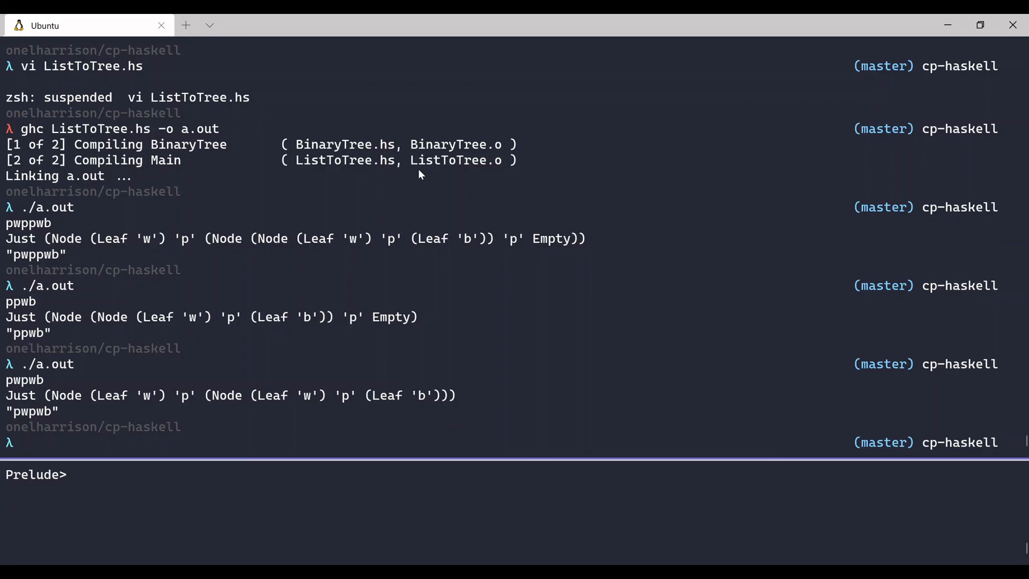
Step: Rerun ./a.out on pp, getting Nothing, then on pbpwb
text(./a.out)
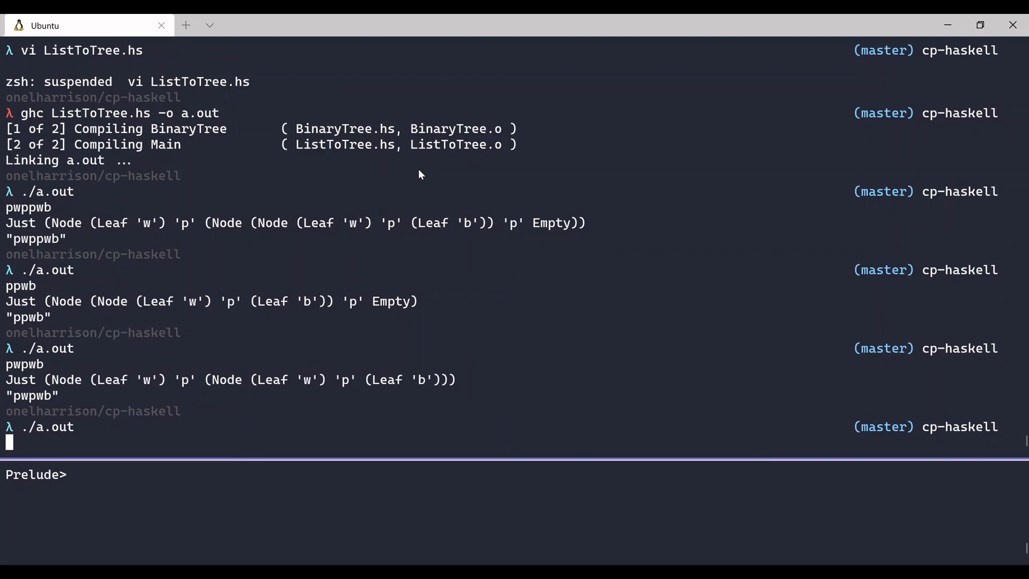
text(pp)
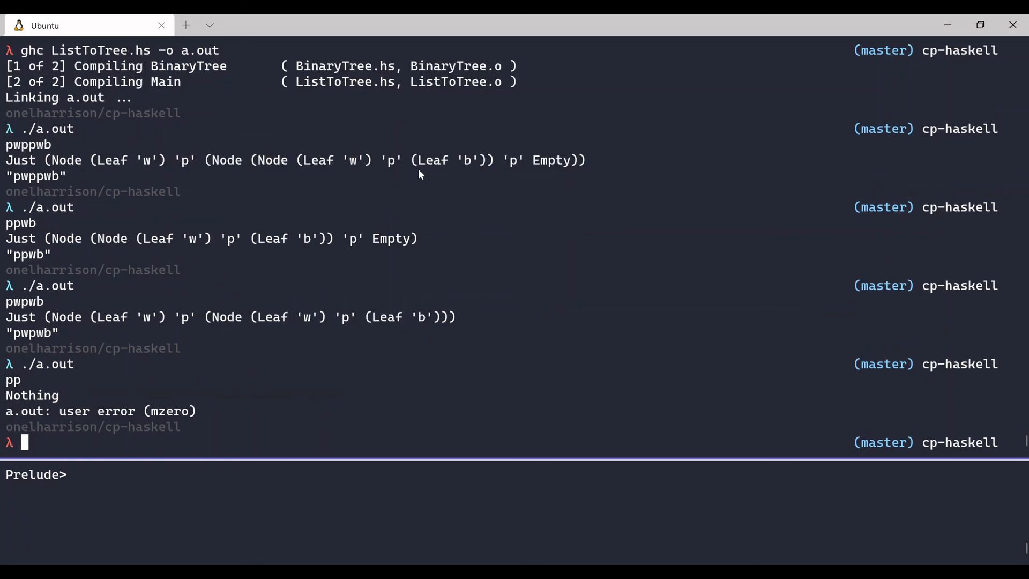
text(./a.out)
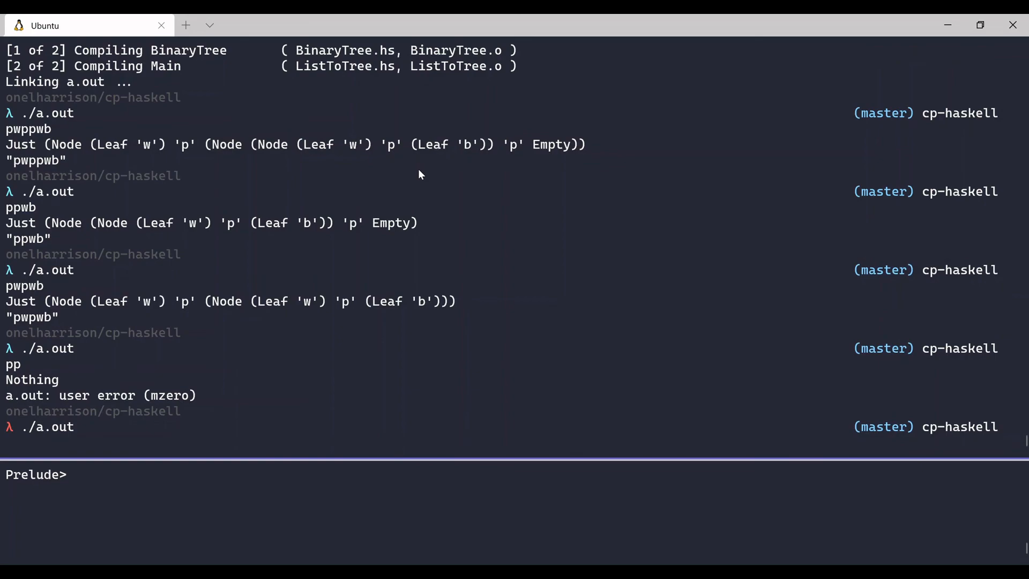
text(pb)
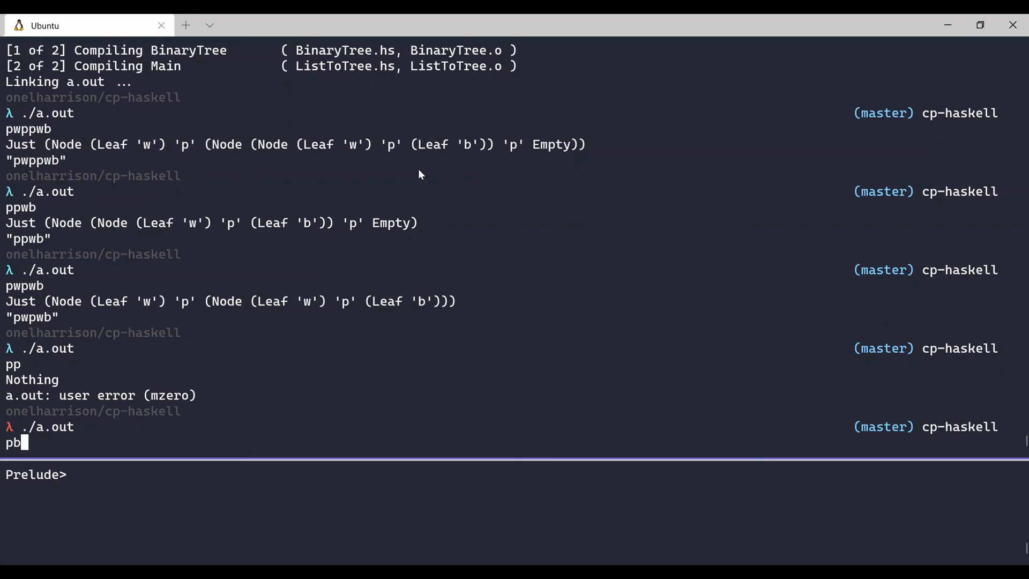
text(pw)
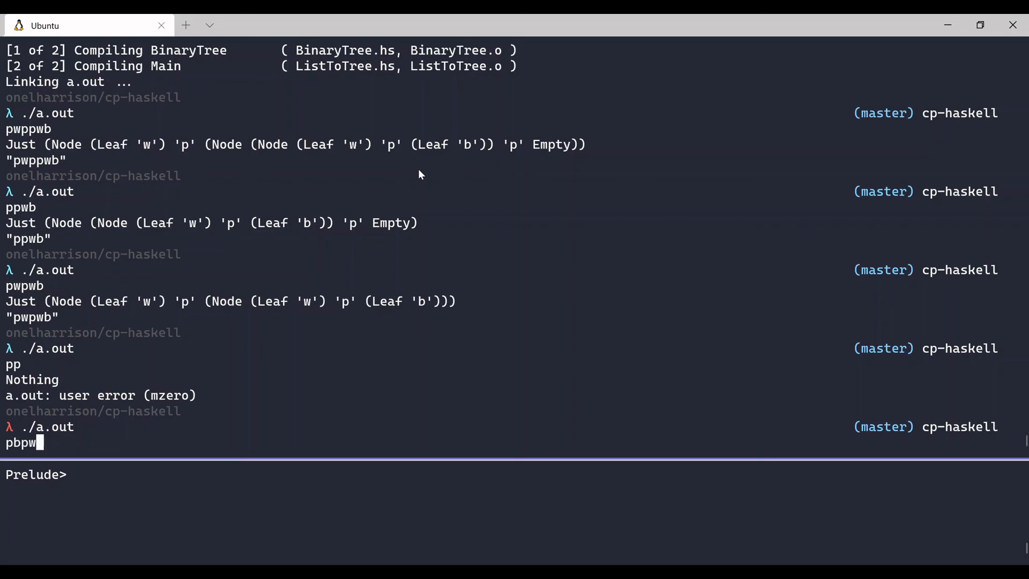
text(b)
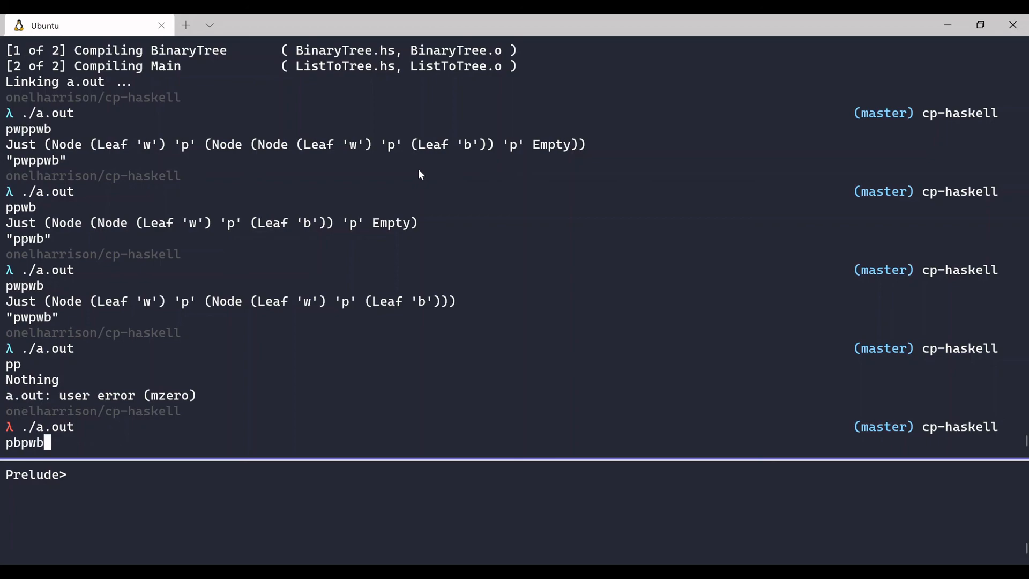